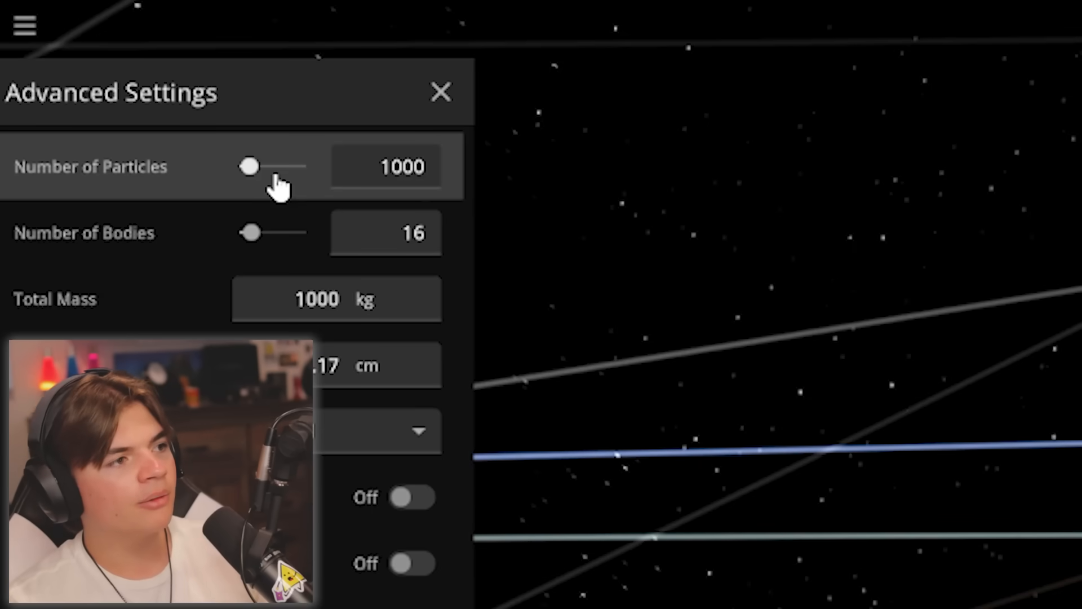
- Enter a huge Outer Radius value (120 followed by zeros) in the ring's Advanced Settings
scroll("down", 3)
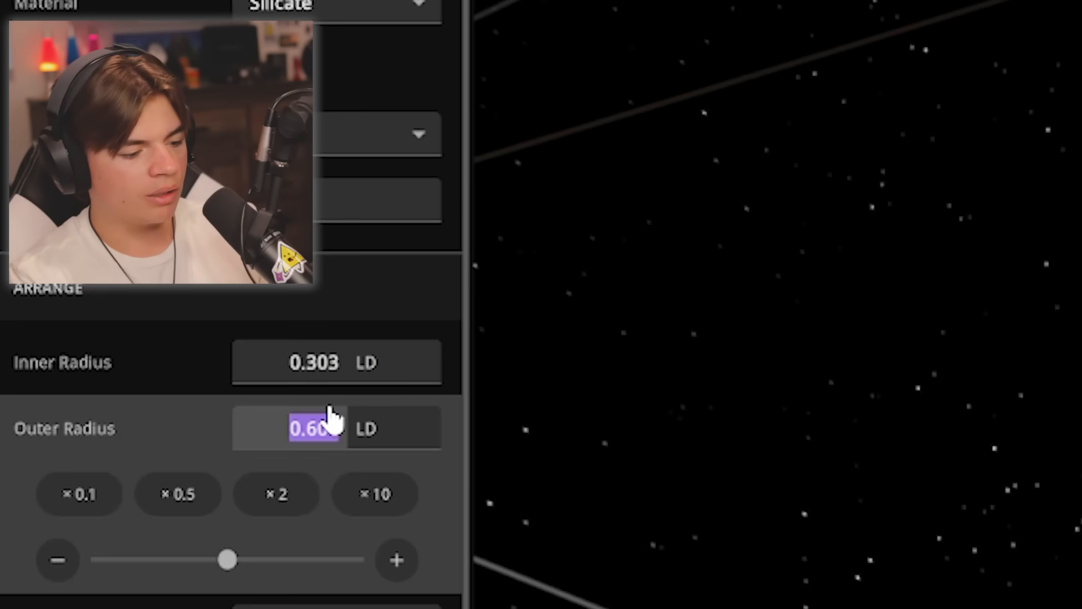
type("120")
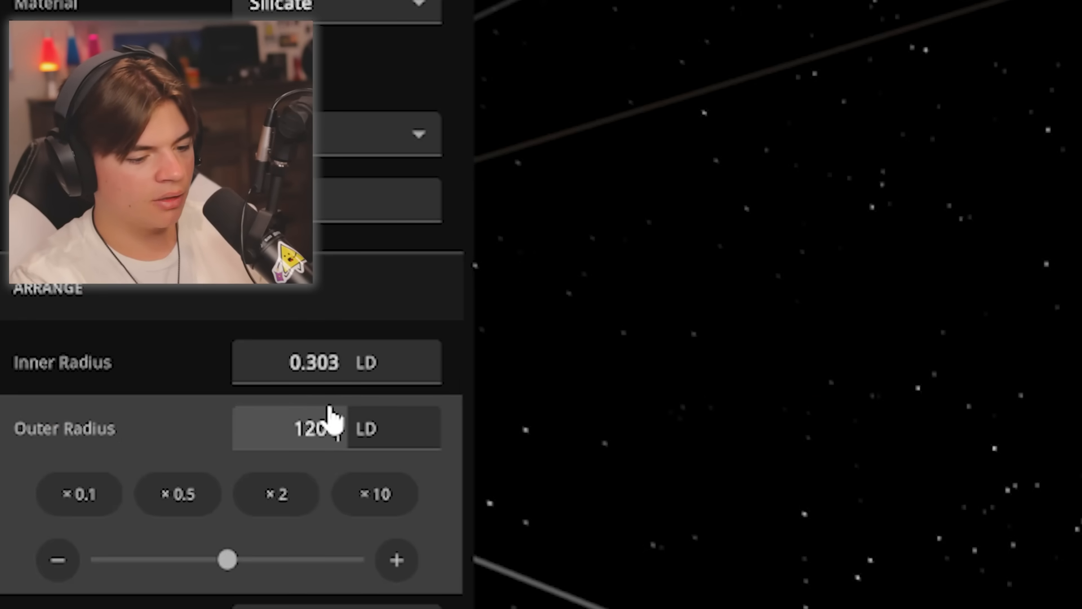
type("0000000")
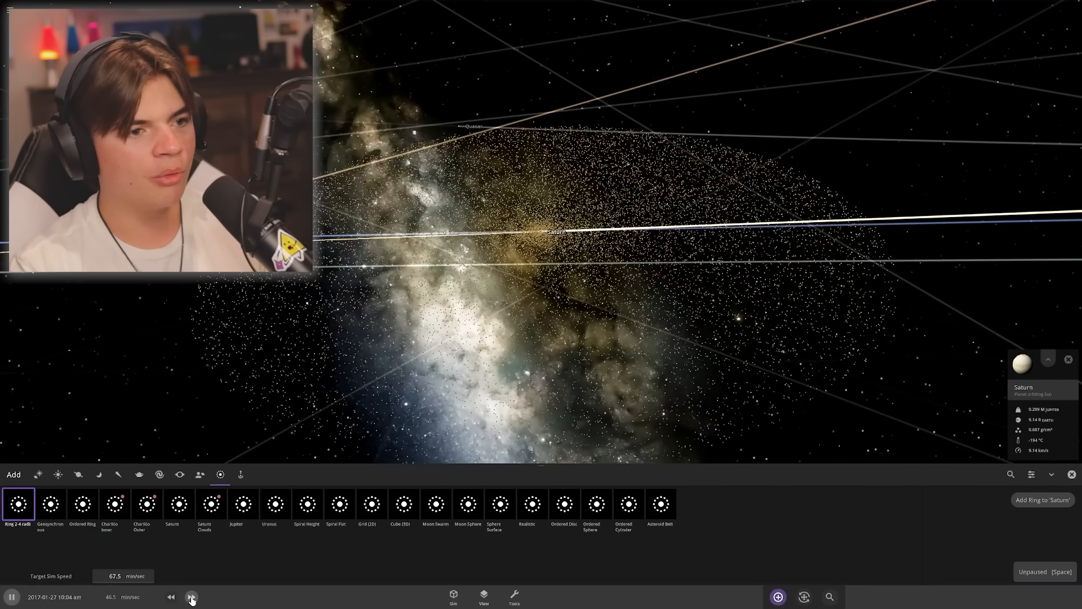
- Raise the simulation speed twice with the fast-forward control so time passes faster
left_click(192, 598)
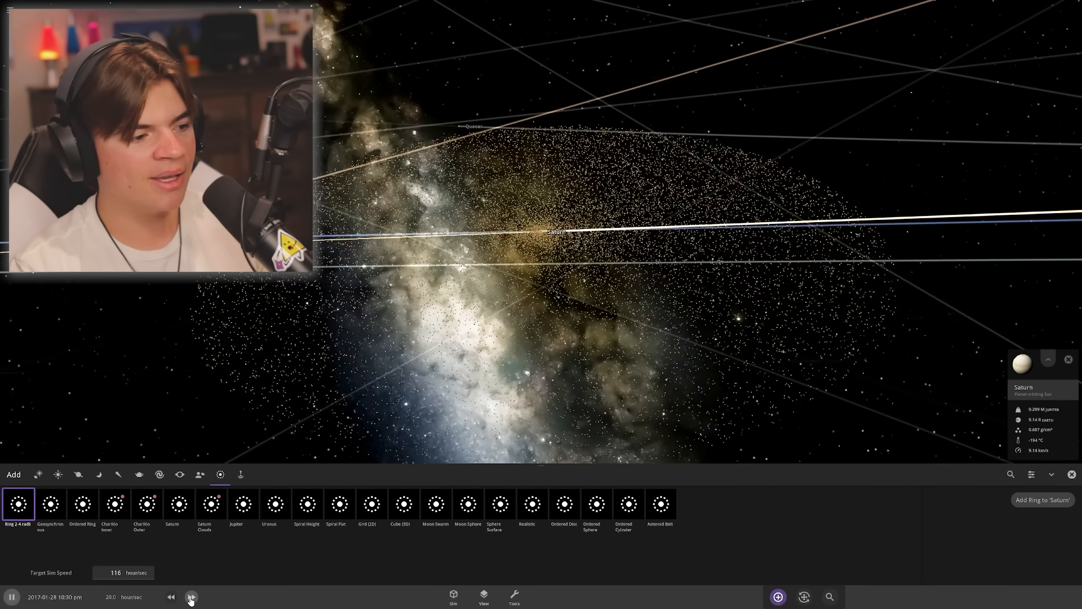
left_click(192, 597)
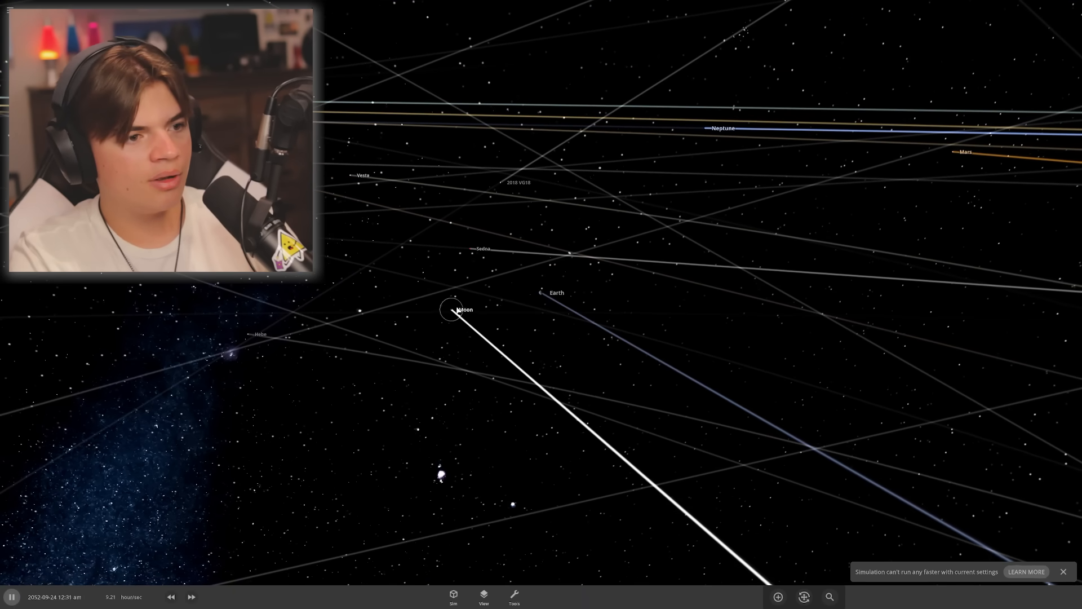
- Select Earth and lower its Sea Level to 0 in the Surface settings, draining the oceans
left_click(450, 309)
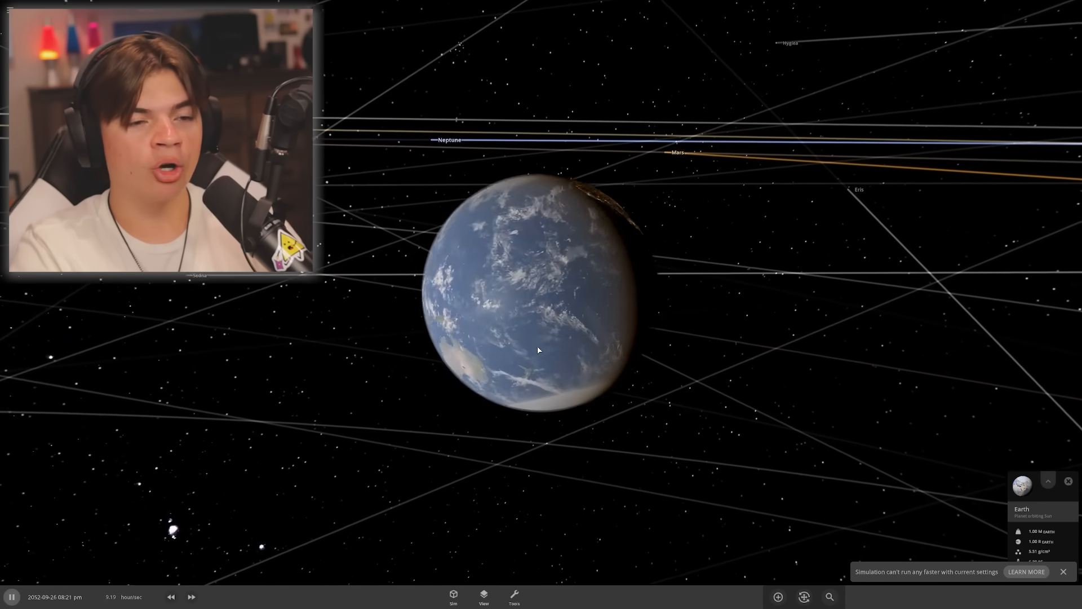
left_click(1047, 482)
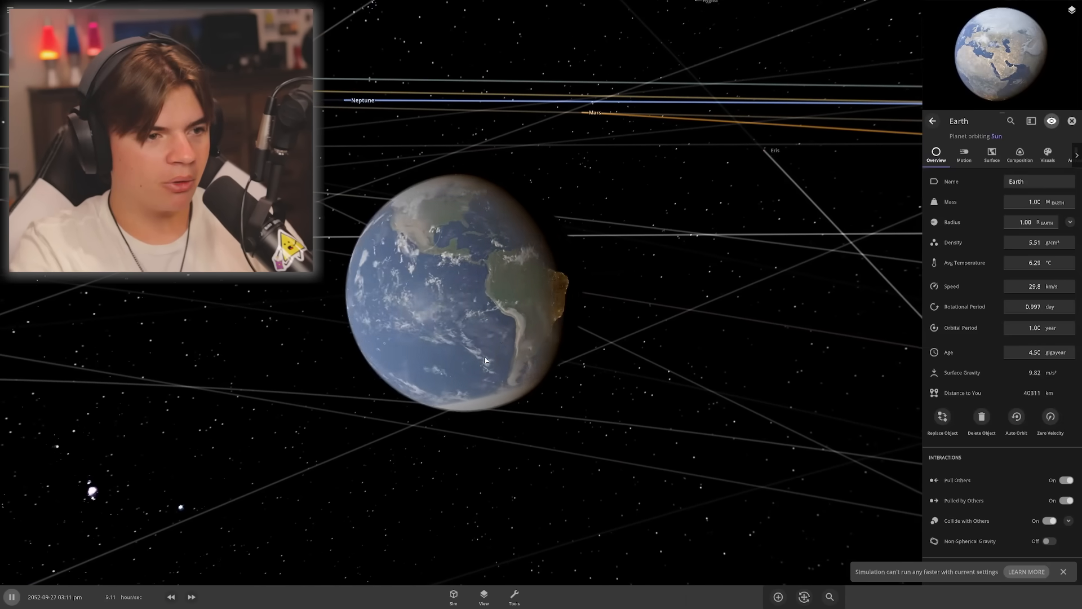
left_click(172, 597)
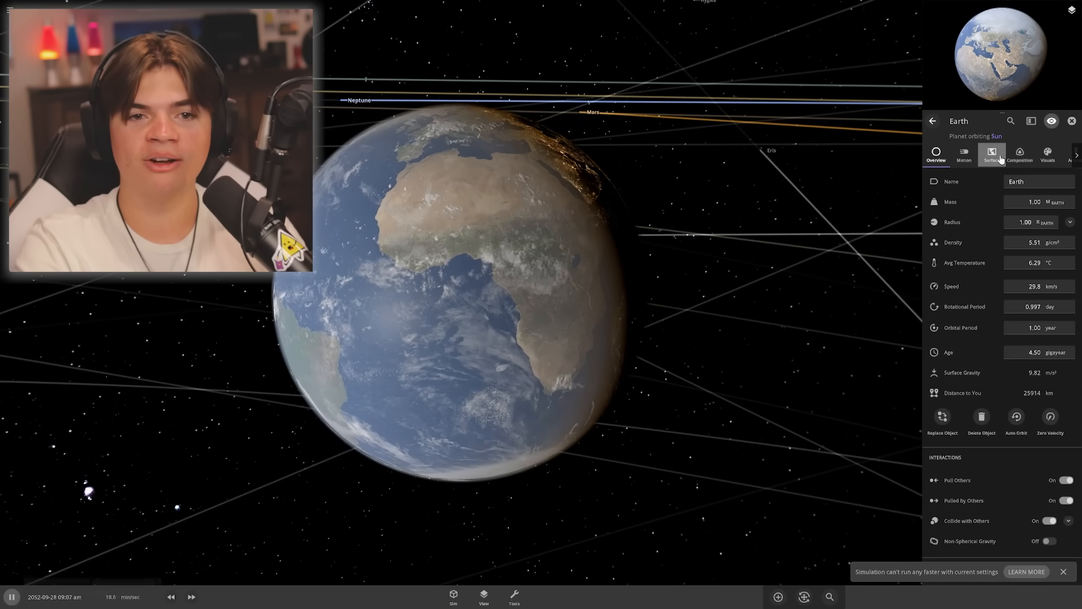
left_click(991, 155)
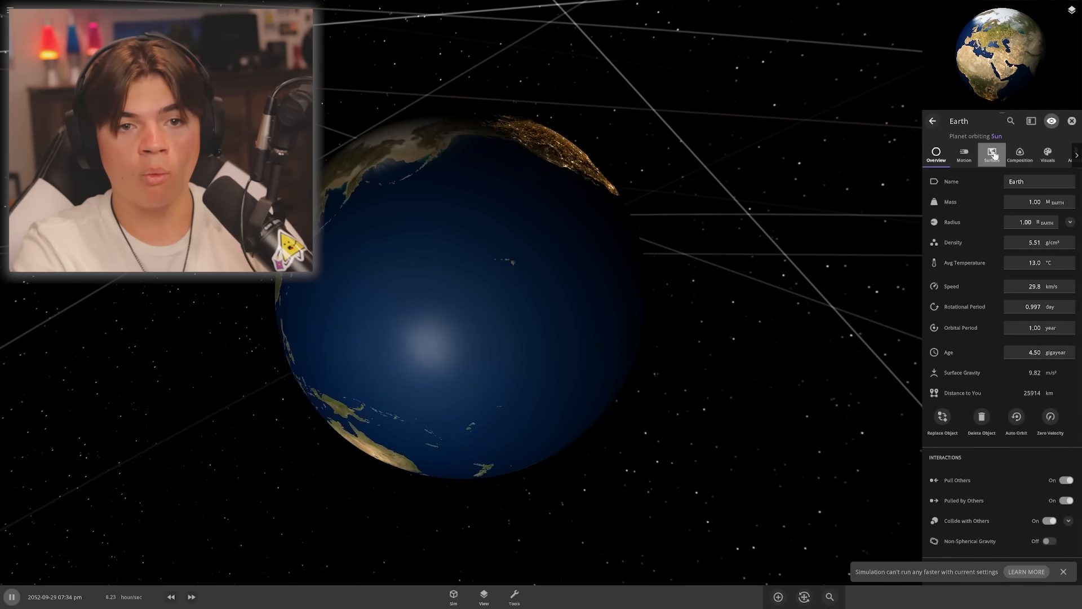
left_click(991, 154)
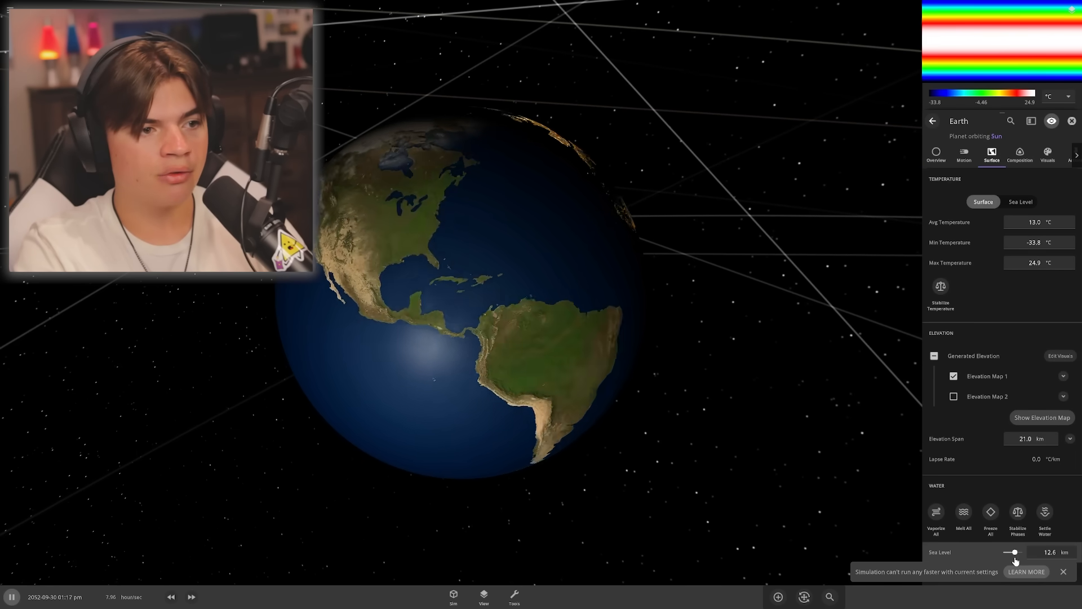
left_click_drag(1014, 552, 1004, 551)
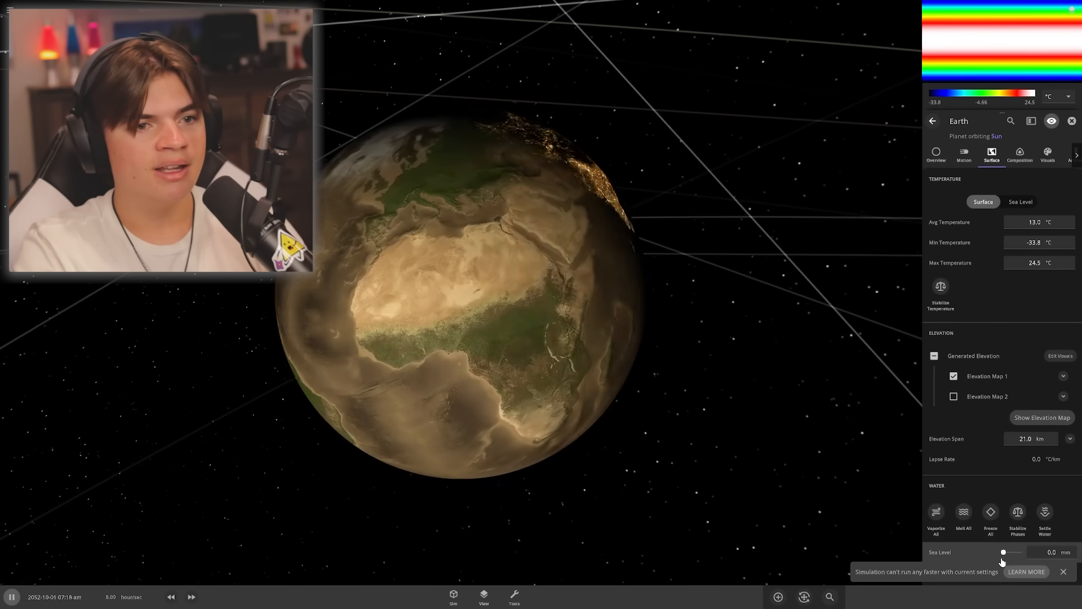
left_click(1019, 156)
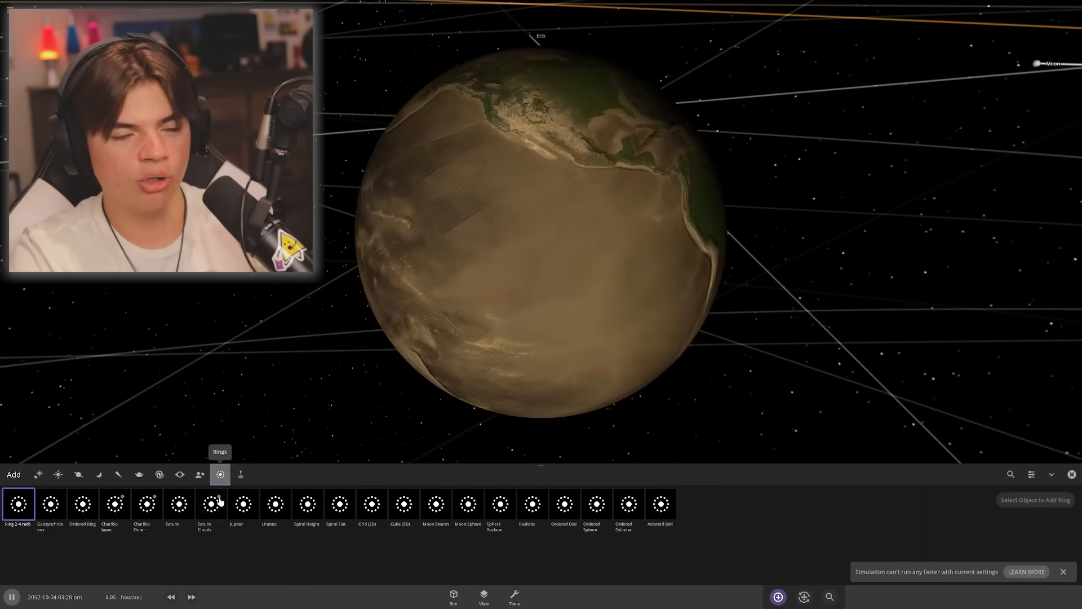
- Pick the Saturn Clouds ring from Add > Rings to place on the dried-out Earth
left_click(77, 474)
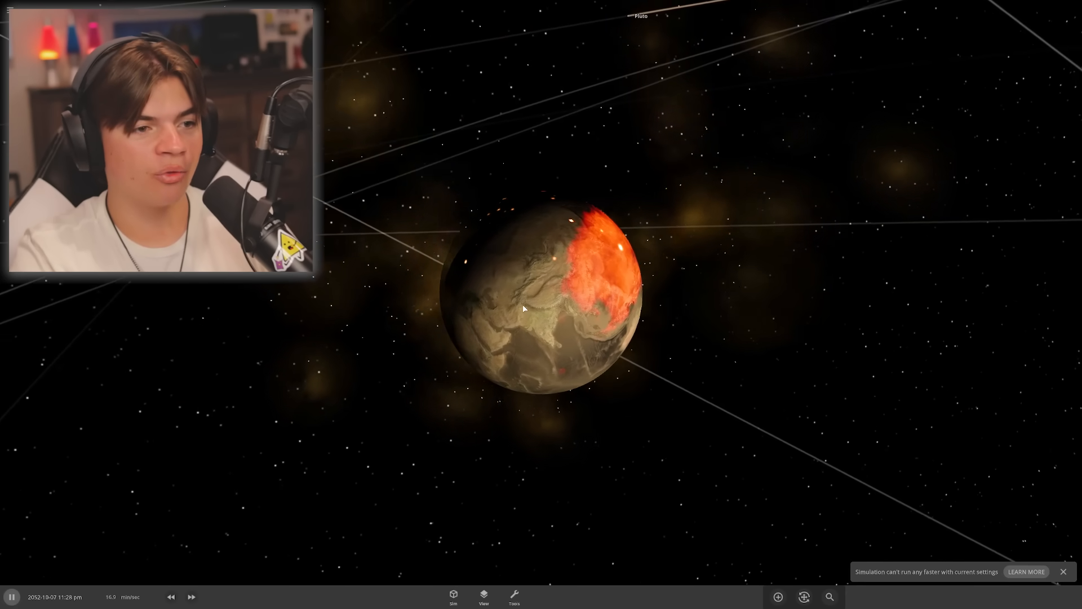
- Select the scorched Earth and view its Visuals settings
left_click(525, 309)
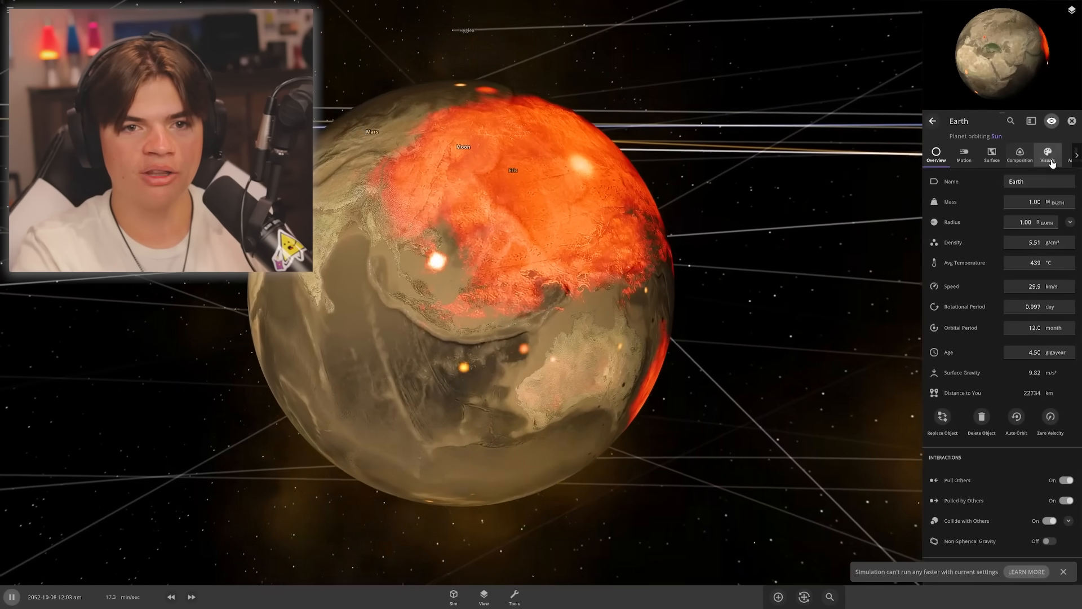
left_click(1048, 155)
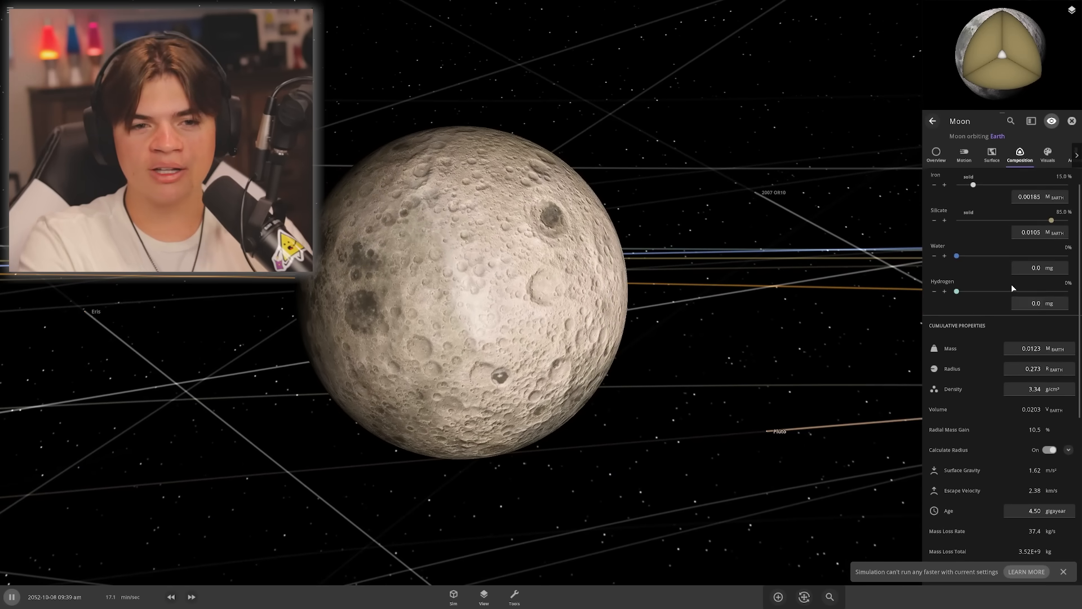
- Raise the Moon's Sea Level to about 12 km in its Surface settings, flooding its craters
left_click(945, 290)
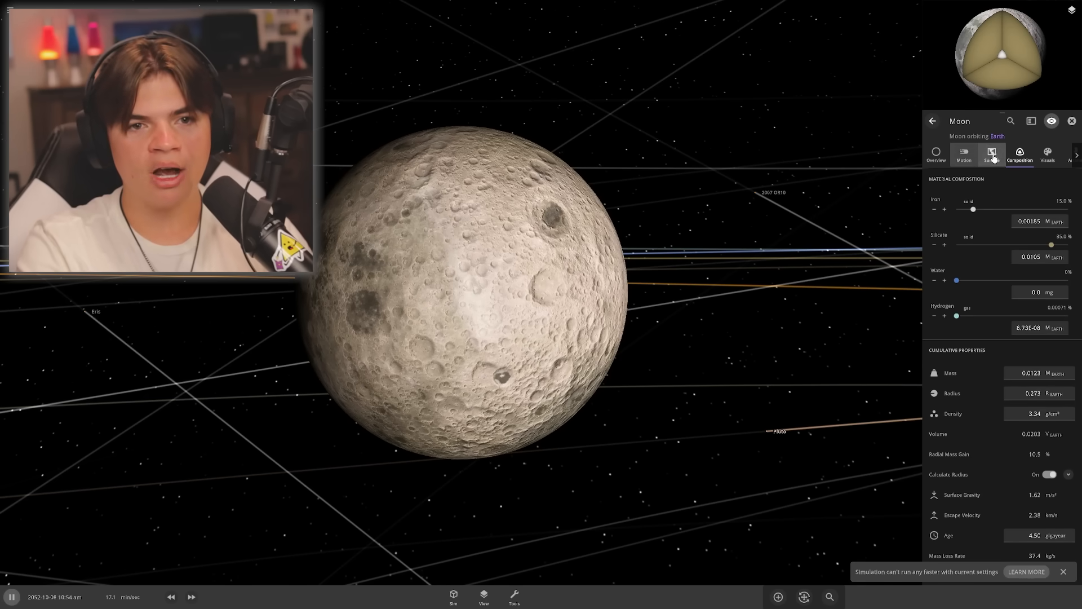
left_click(991, 155)
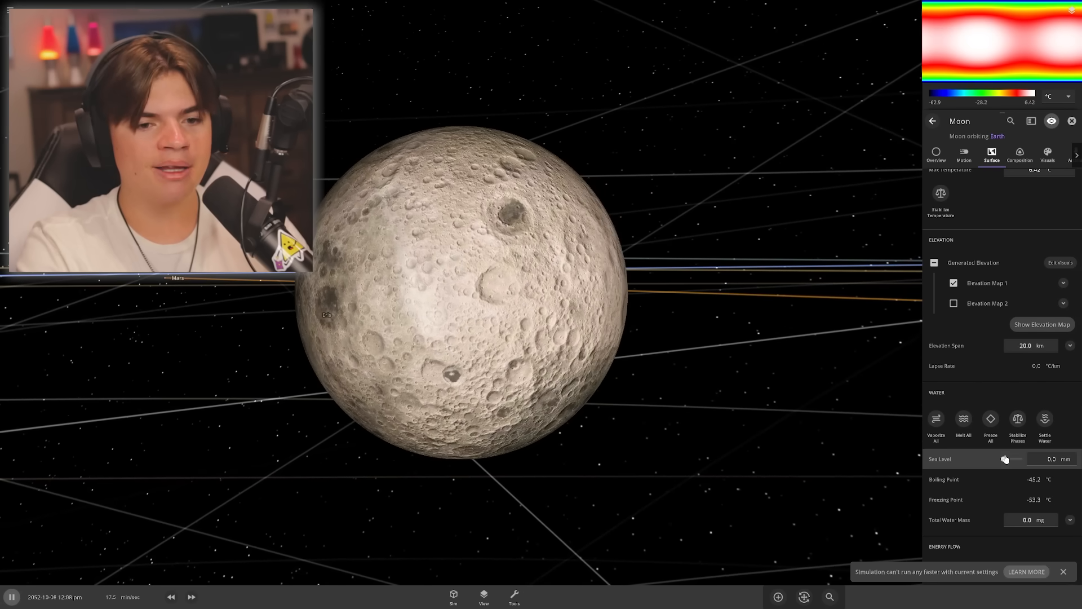
left_click_drag(1005, 459, 1015, 459)
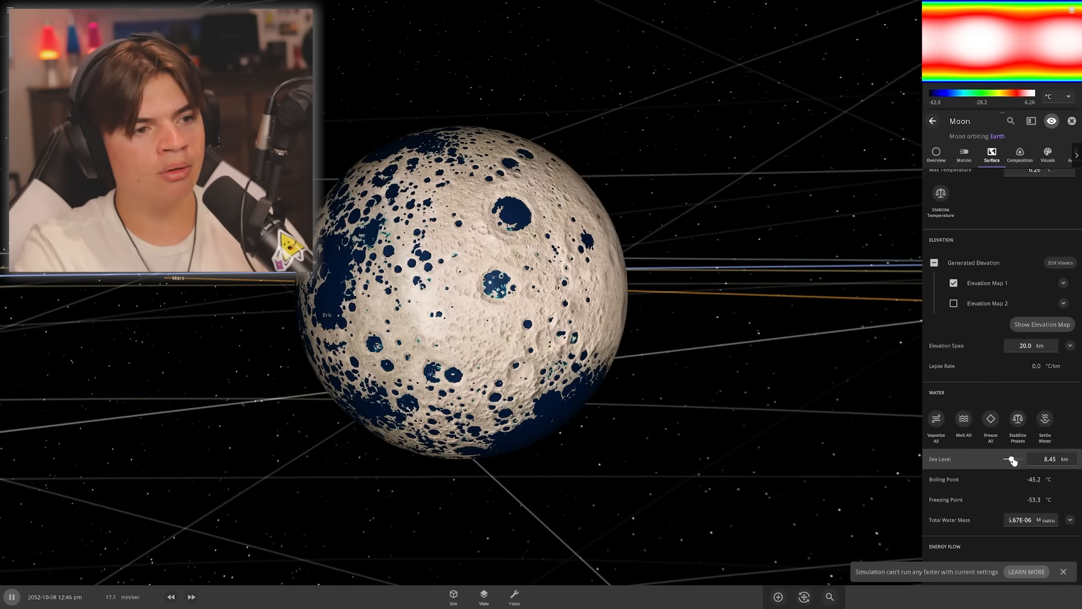
left_click_drag(1008, 460, 1015, 460)
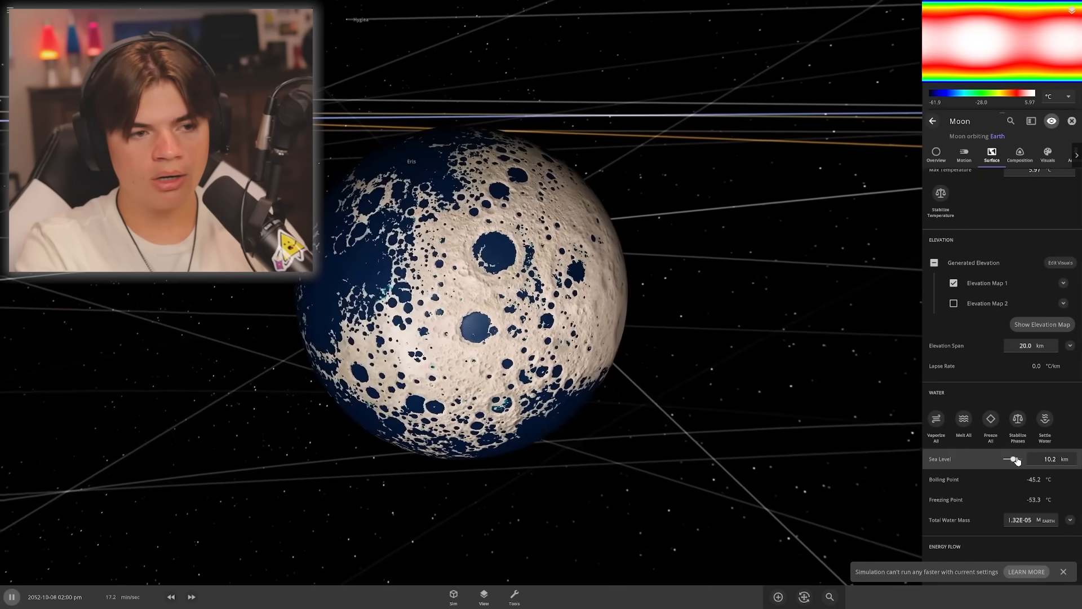
left_click_drag(1013, 459, 1018, 458)
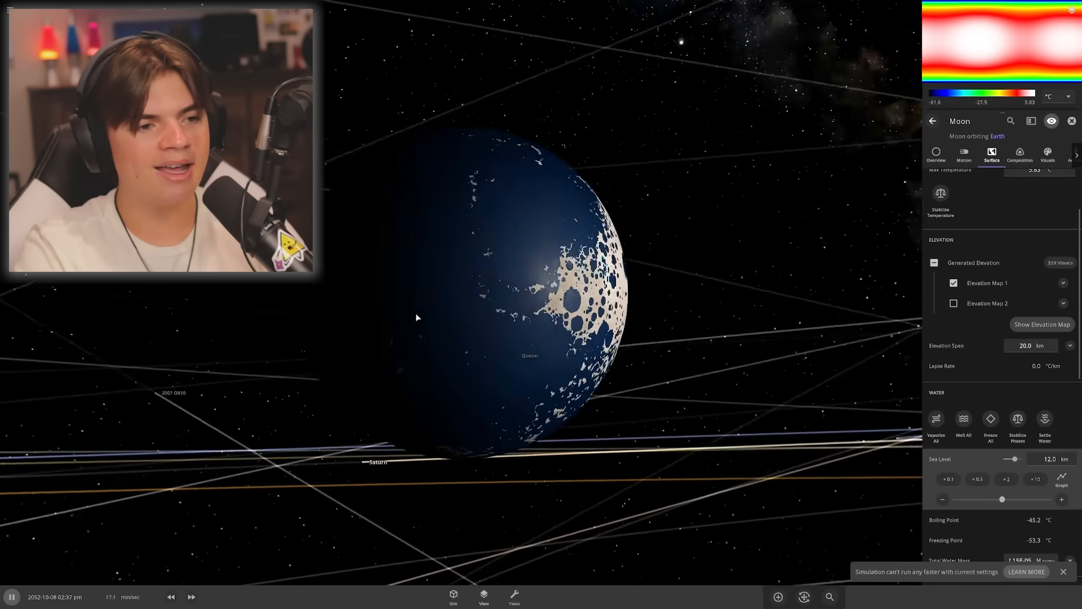
scroll("down", 3)
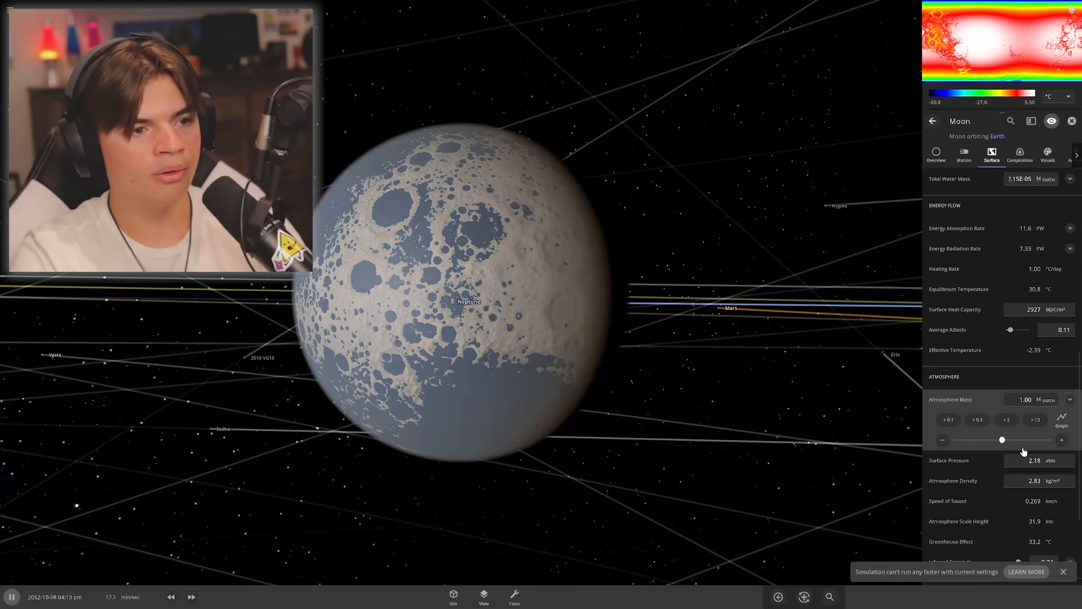
- Adjust the Moon's atmosphere and cloud layers in Visuals for full cloud coverage and bluish haze
left_click(1048, 156)
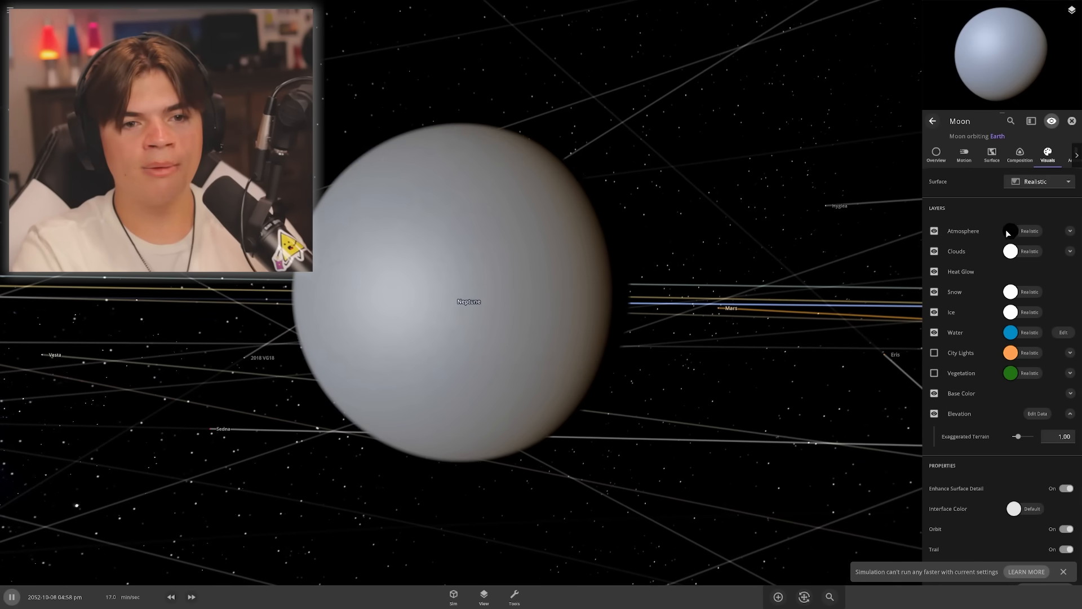
left_click(1010, 230)
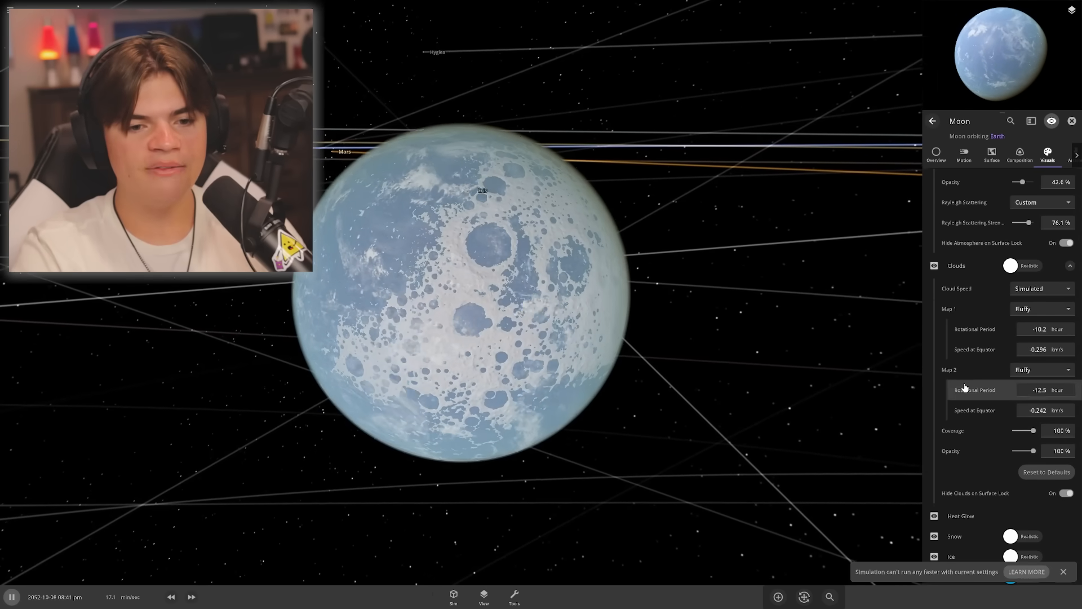
scroll("down", 3)
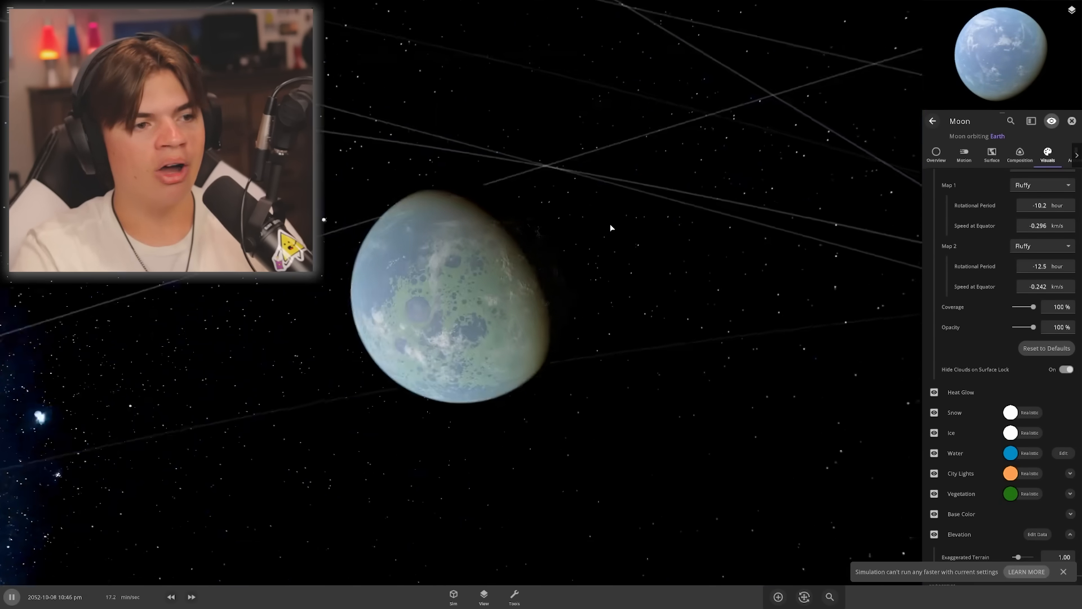
left_click(1019, 156)
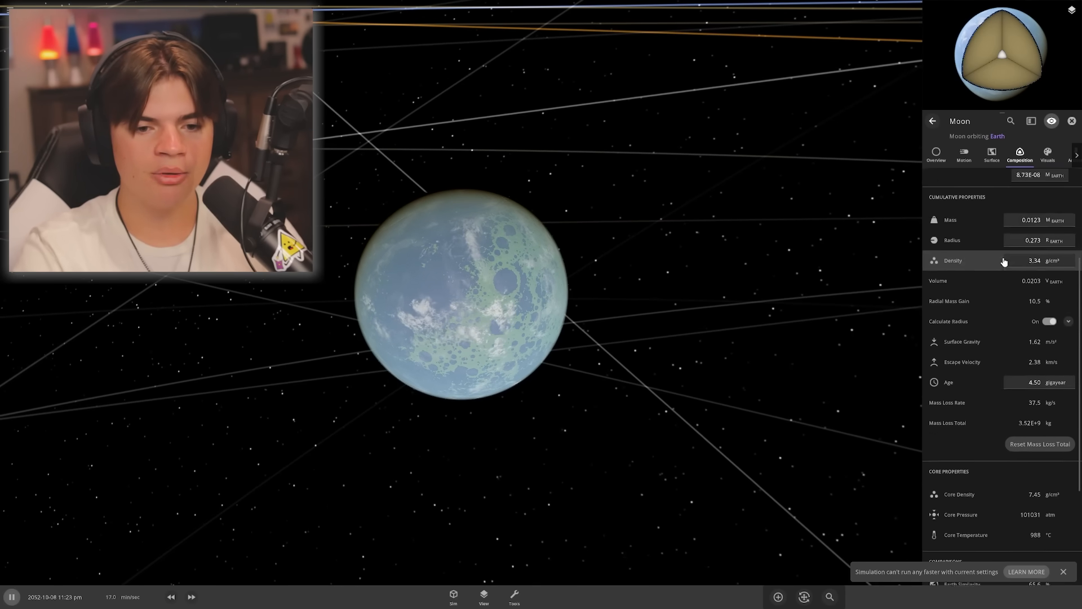
- Nudge the Moon's yaw and rotational period in Motion, then view its surface temperature map
left_click(964, 155)
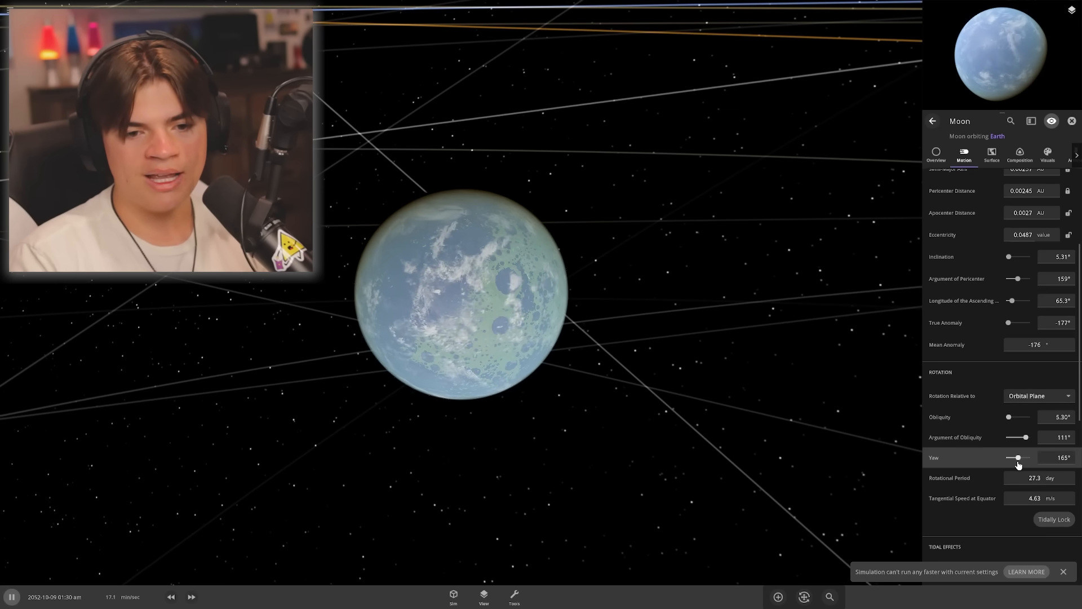
left_click_drag(1017, 457, 1020, 457)
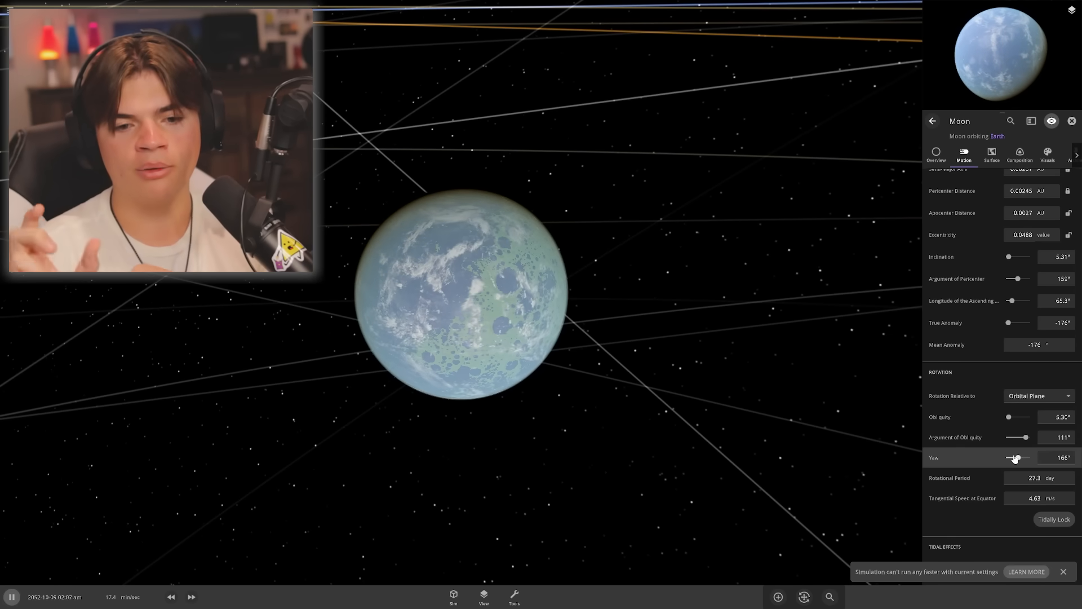
left_click(1035, 478)
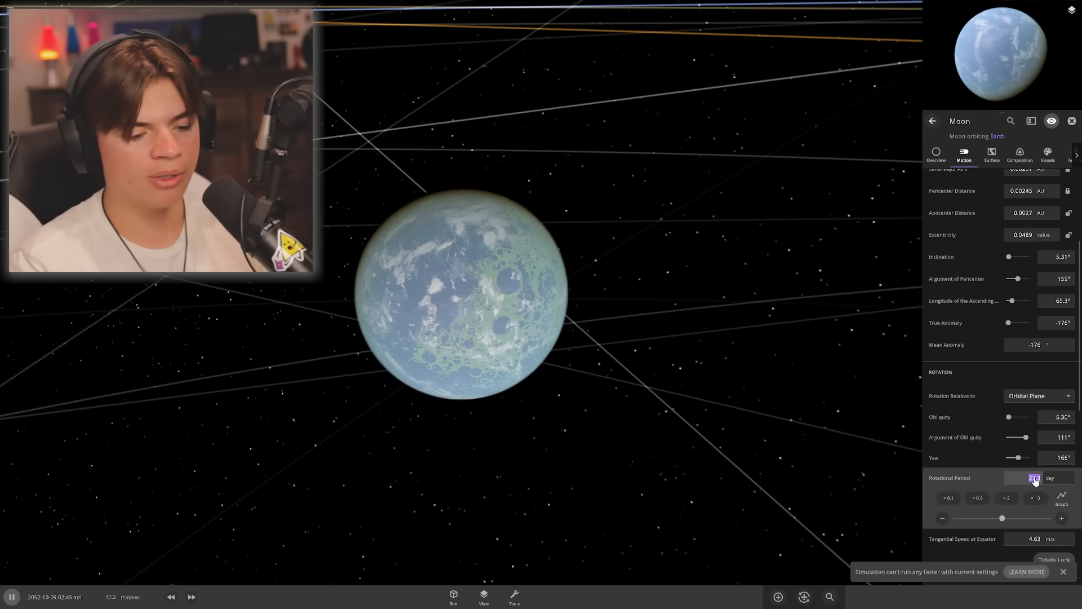
left_click(1020, 154)
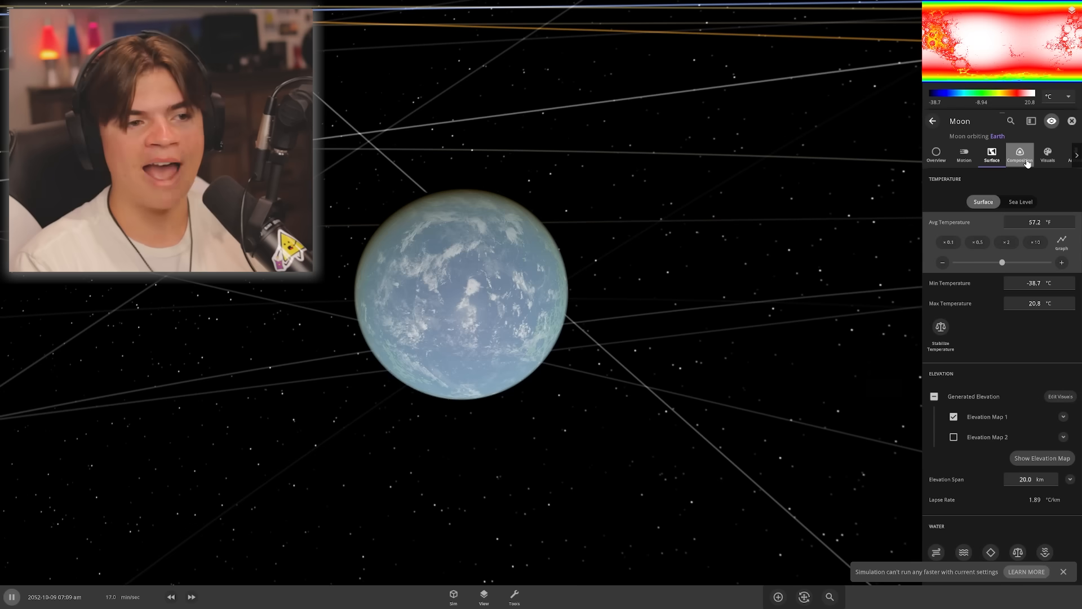
- Leave the Moon, move to Jupiter via the Tools panel and bring up its Actions
left_click(1019, 155)
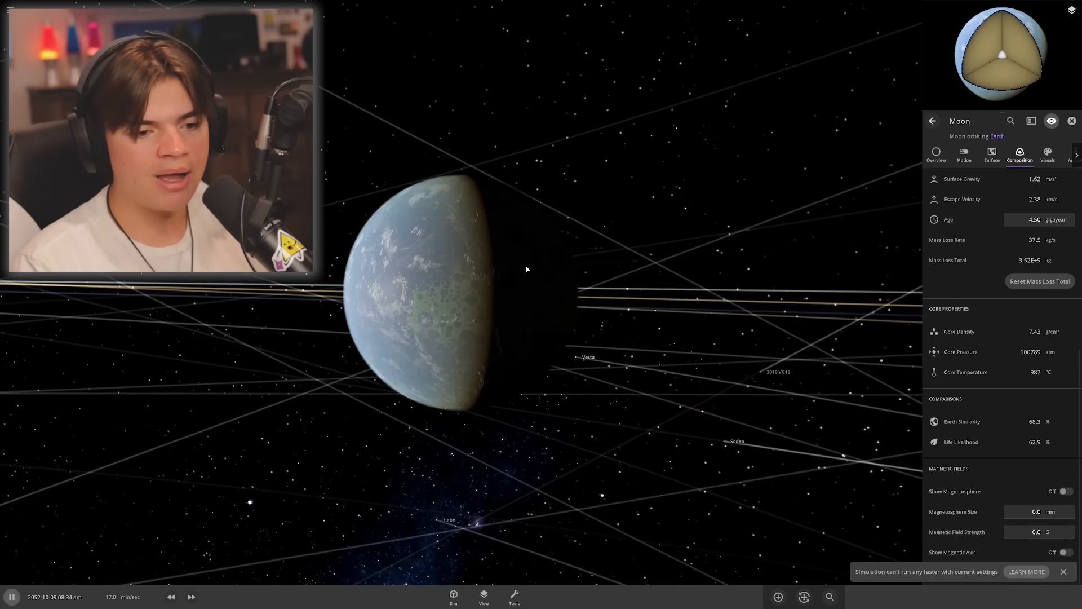
left_click(514, 596)
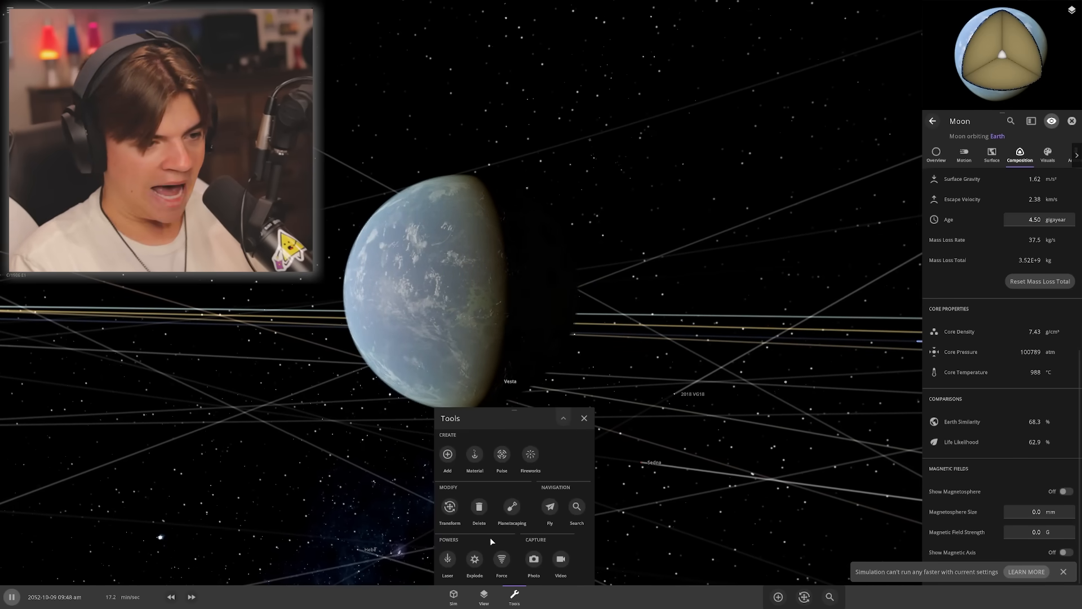
left_click(512, 506)
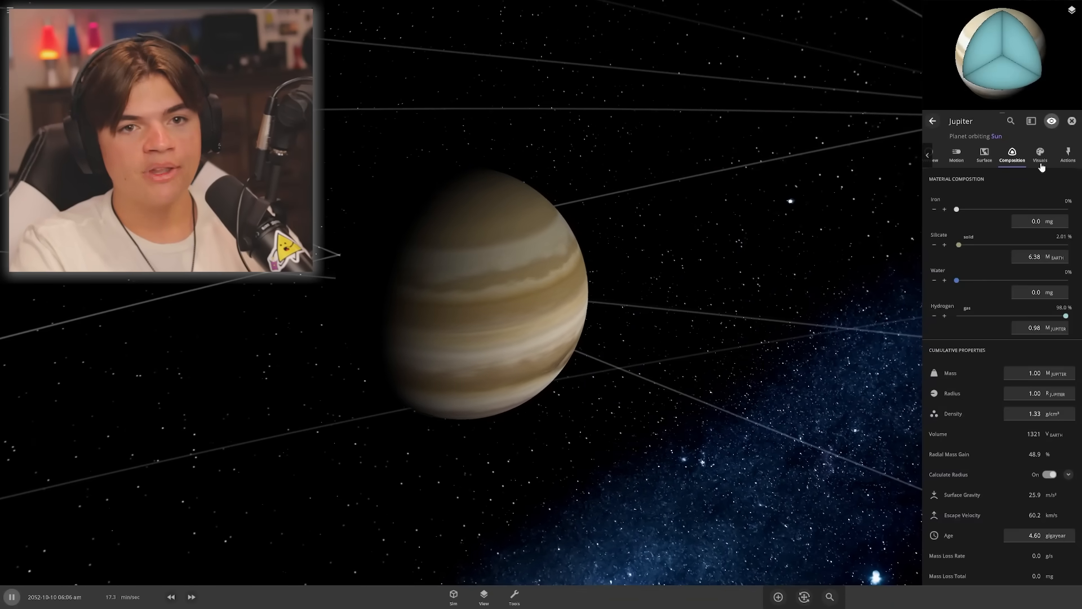
left_click(776, 597)
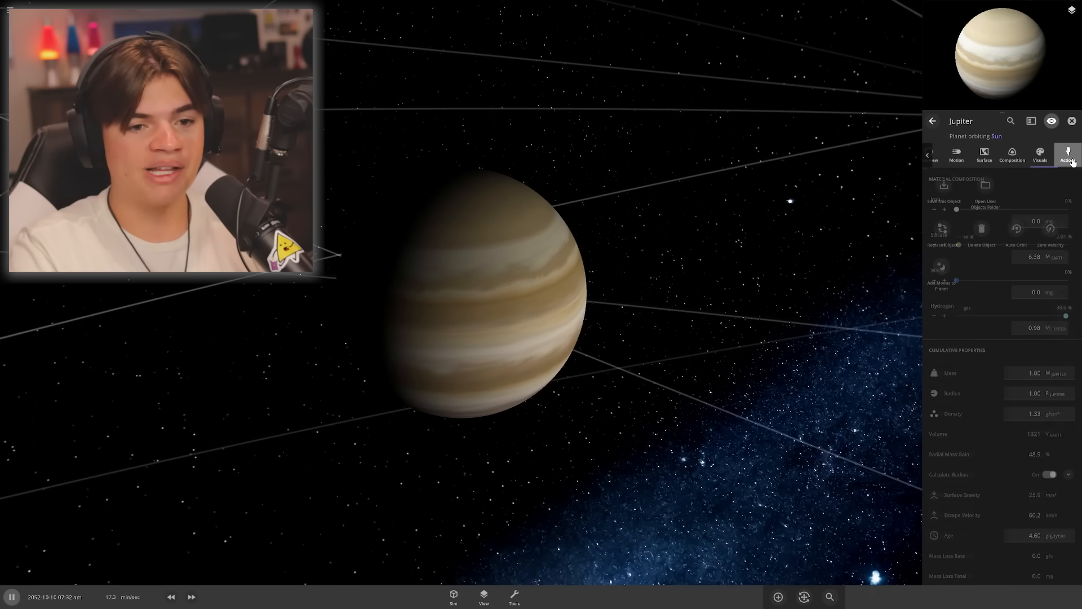
- Use Replace Object, searching 'hd', to swap Jupiter for the exoplanet HD 100546 b
left_click(941, 231)
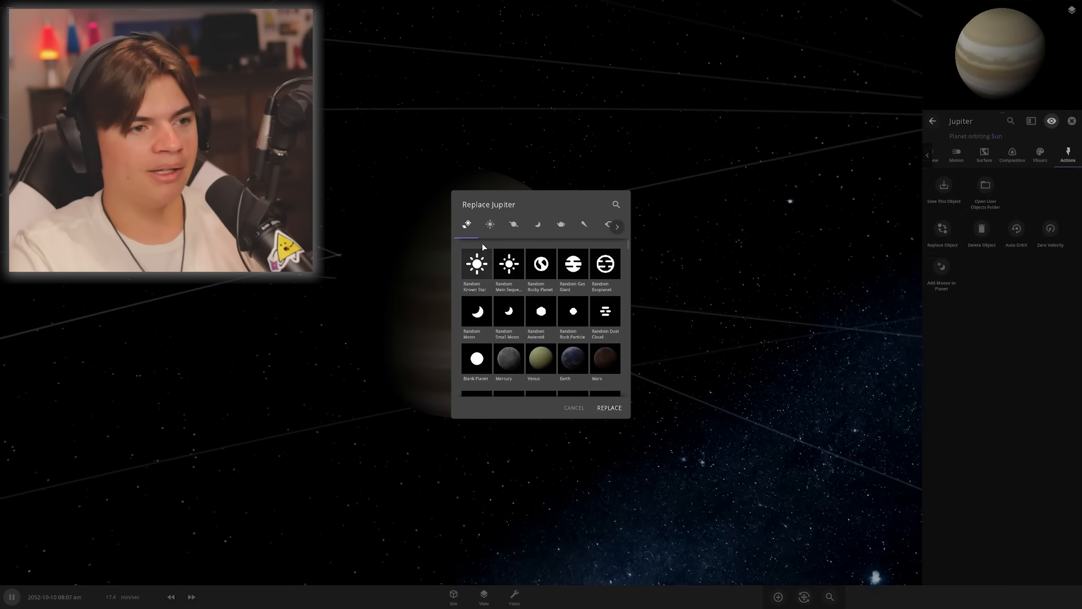
type("hs")
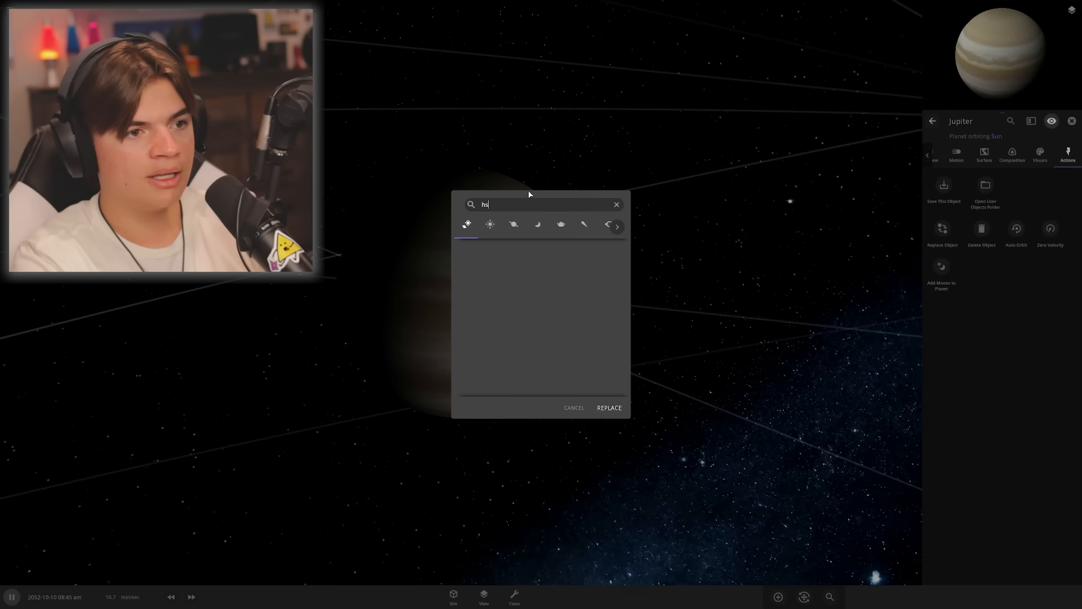
type("d")
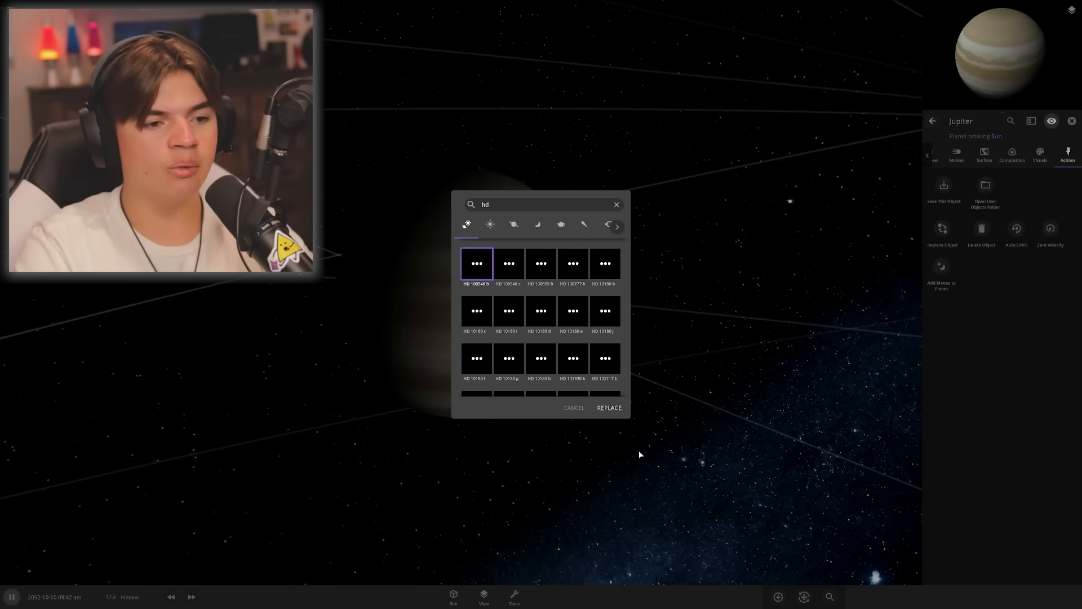
left_click(608, 407)
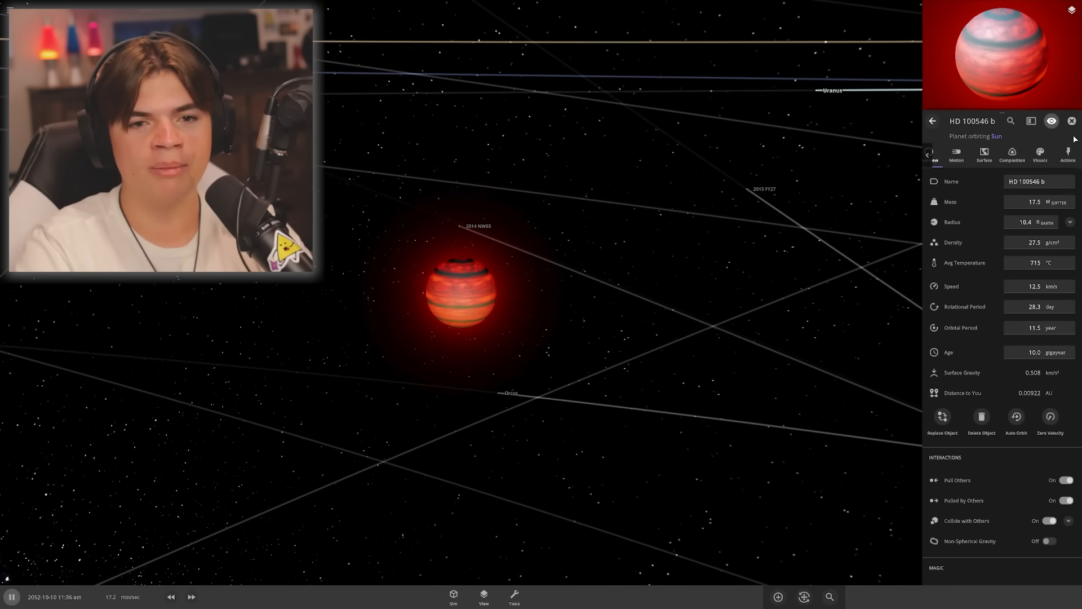
- Dismiss HD 100546 b's panel and raise the sim speed so centuries pass
left_click(1072, 120)
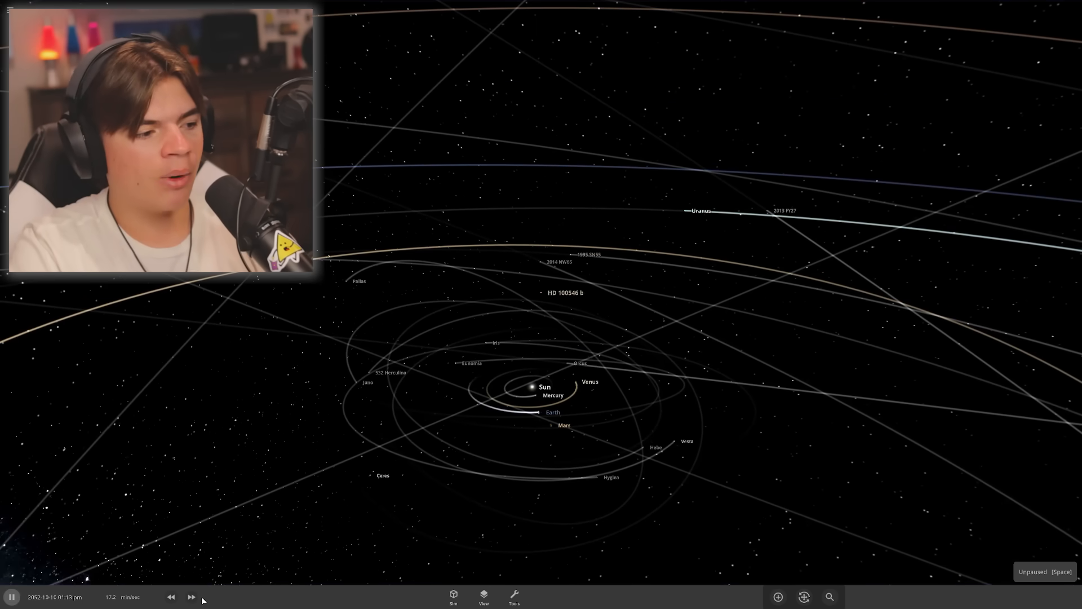
left_click(192, 597)
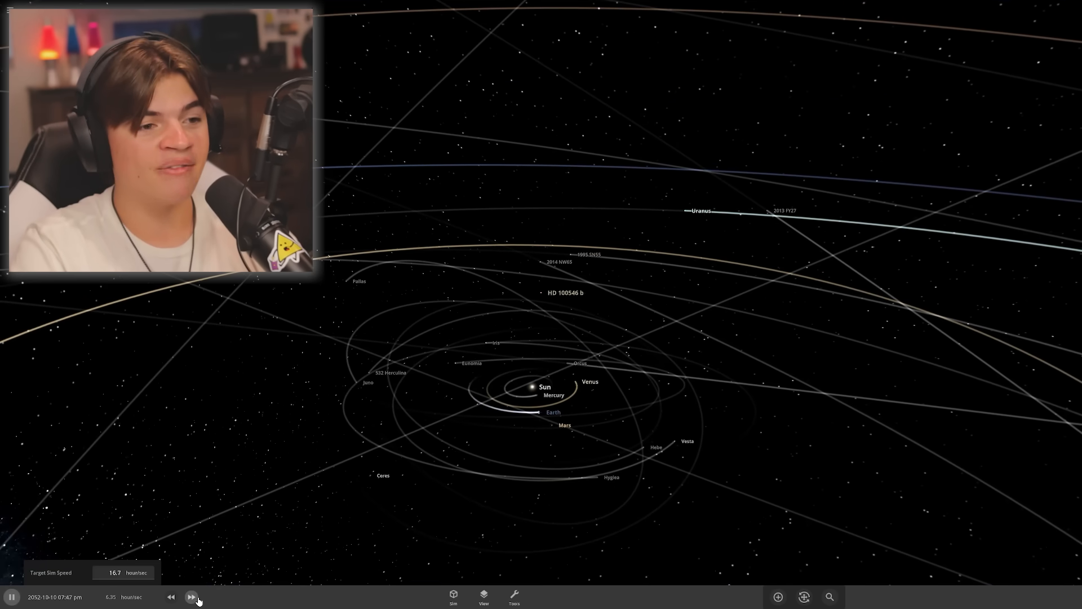
left_click(191, 596)
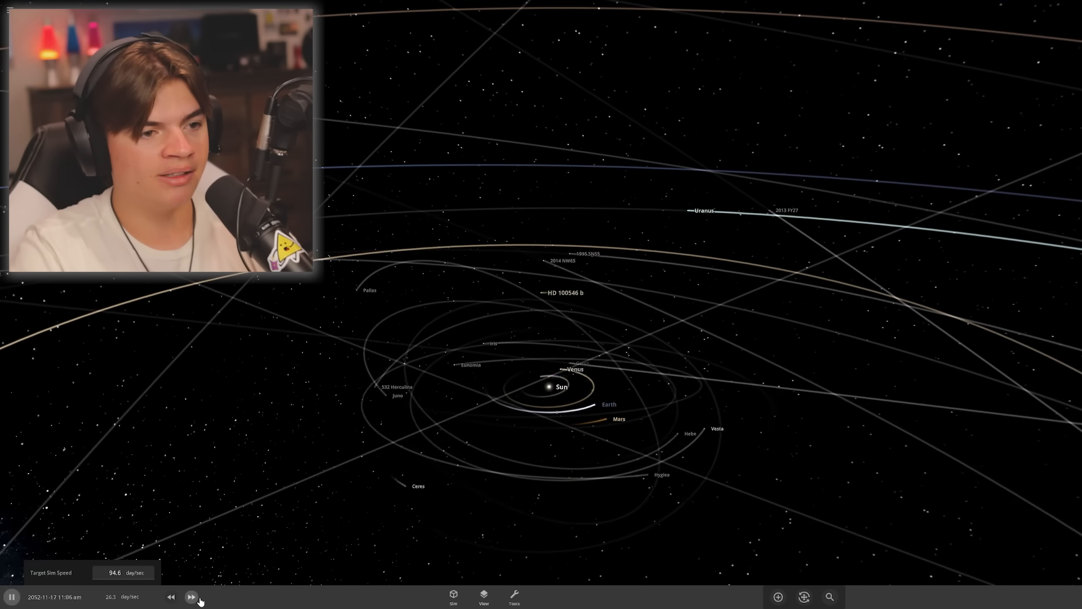
left_click(192, 596)
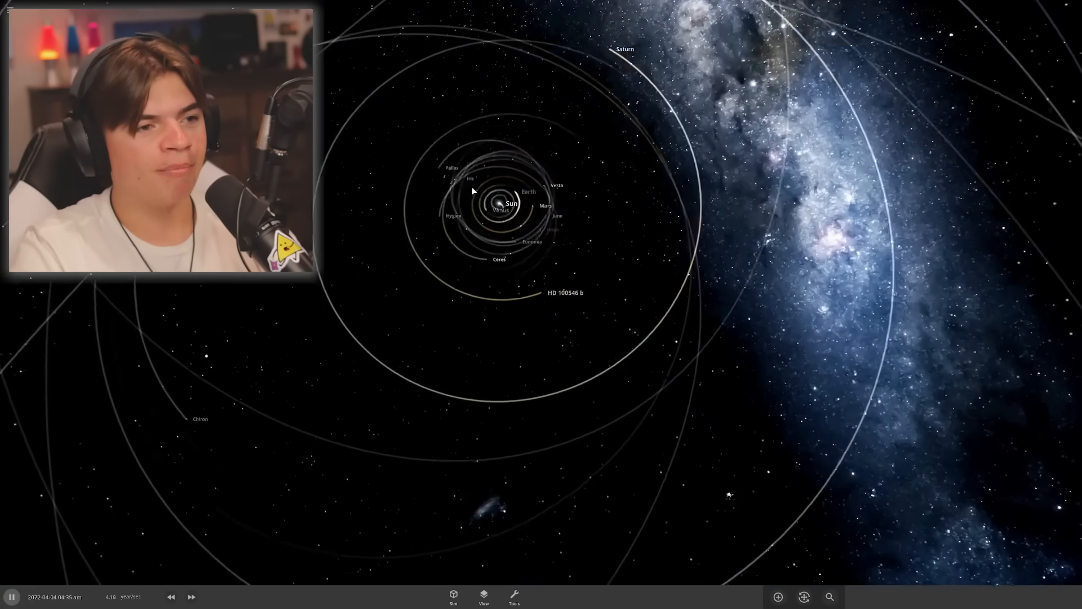
- Pause to inspect the scrambled orbits around 2516, then resume with the Sun selected
key("space")
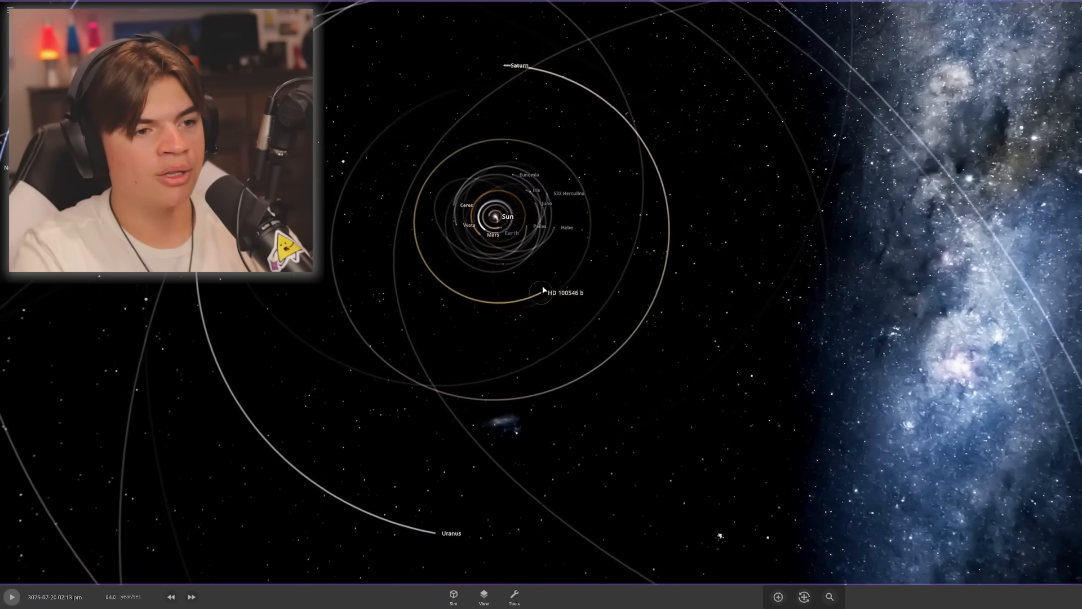
left_click(540, 292)
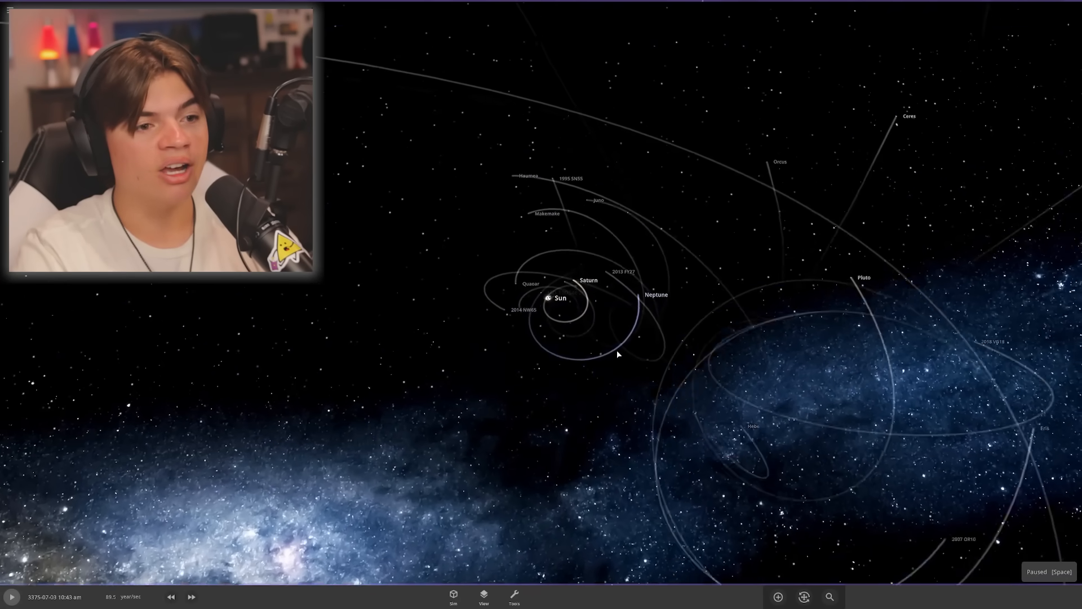
key("space")
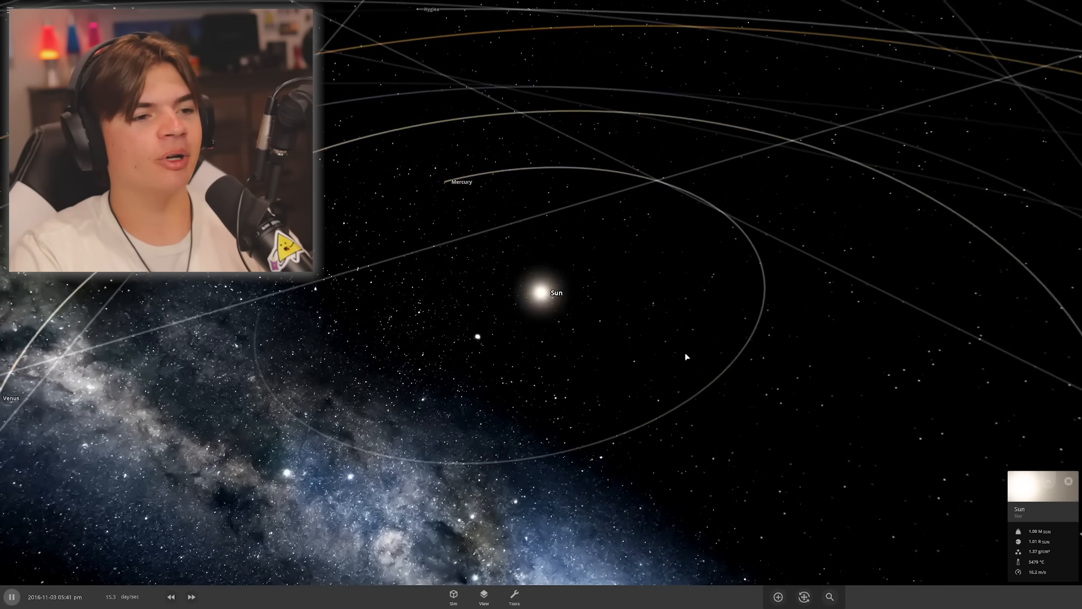
- Select the 17-Earth-mass planet and raise its water proportion to mostly water
left_click(803, 596)
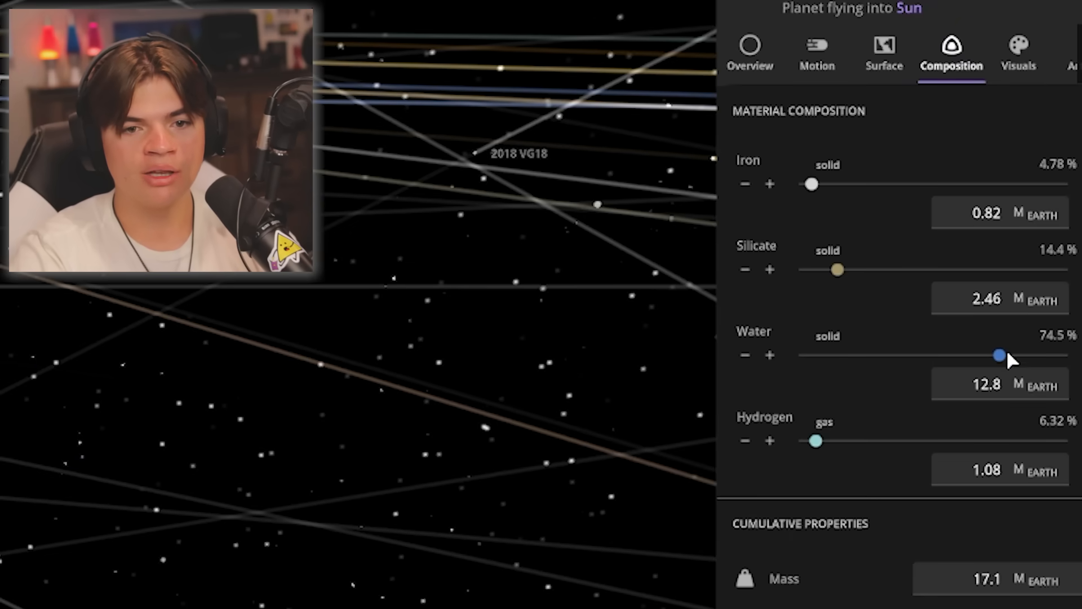
left_click_drag(999, 354, 1051, 354)
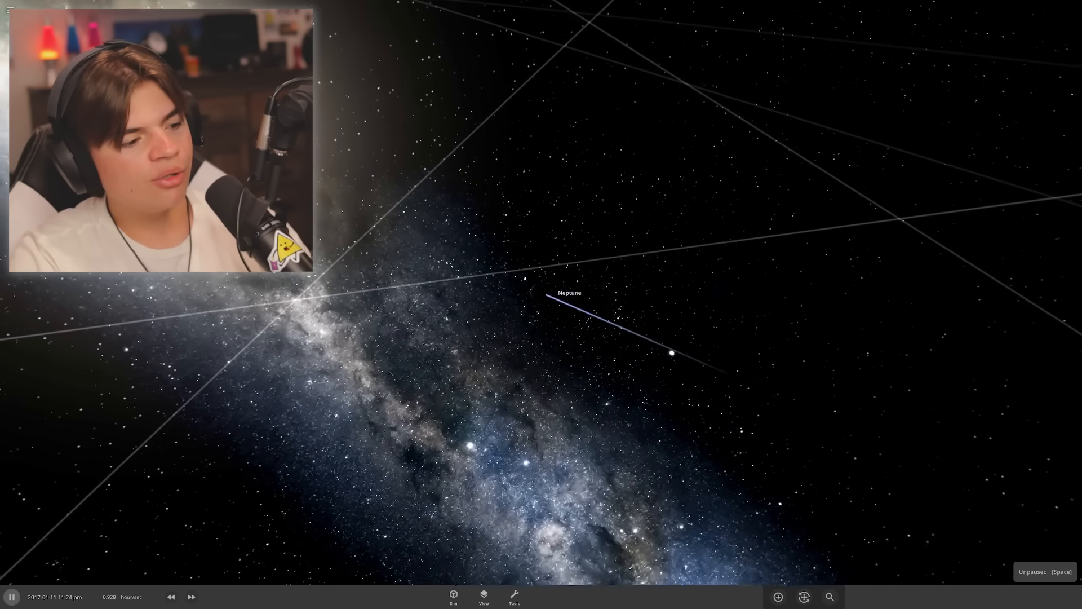
- Run time at very high speed so the planet plunges into the Sun by 2226, then pause
left_click(192, 597)
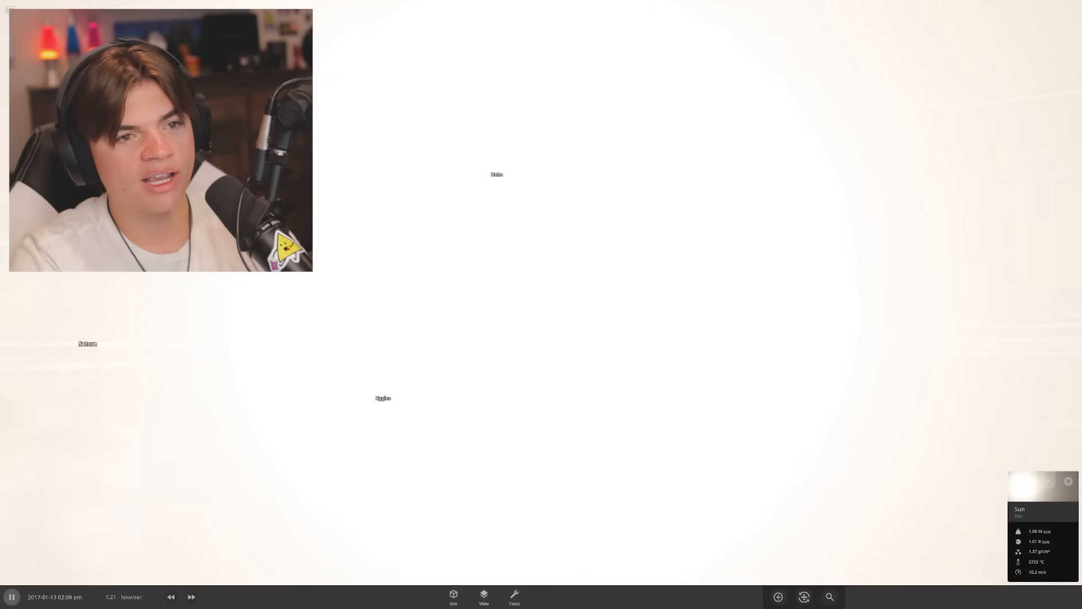
left_click(192, 597)
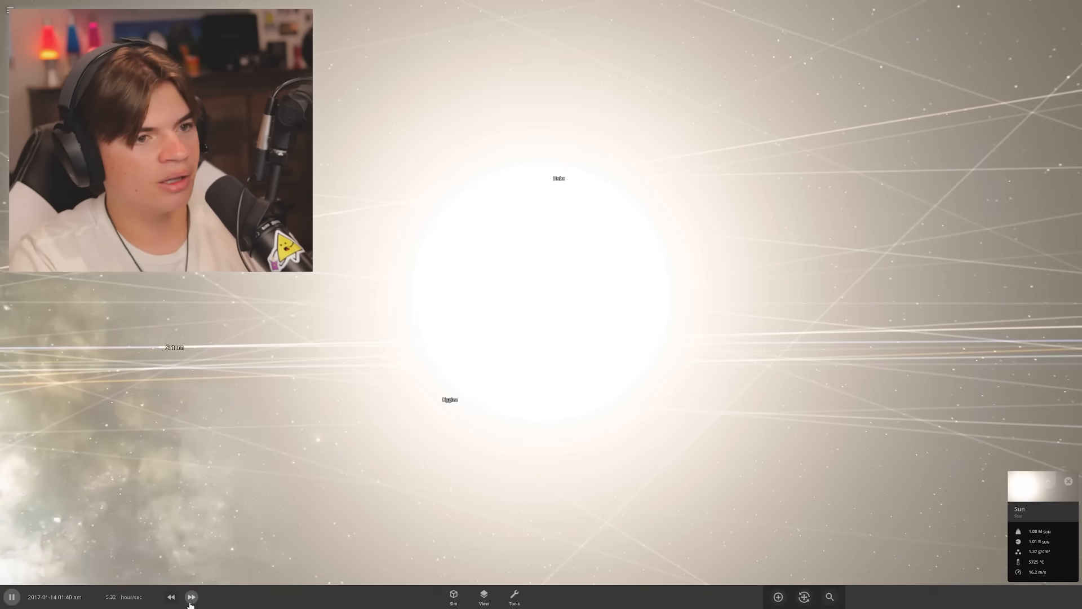
left_click(191, 596)
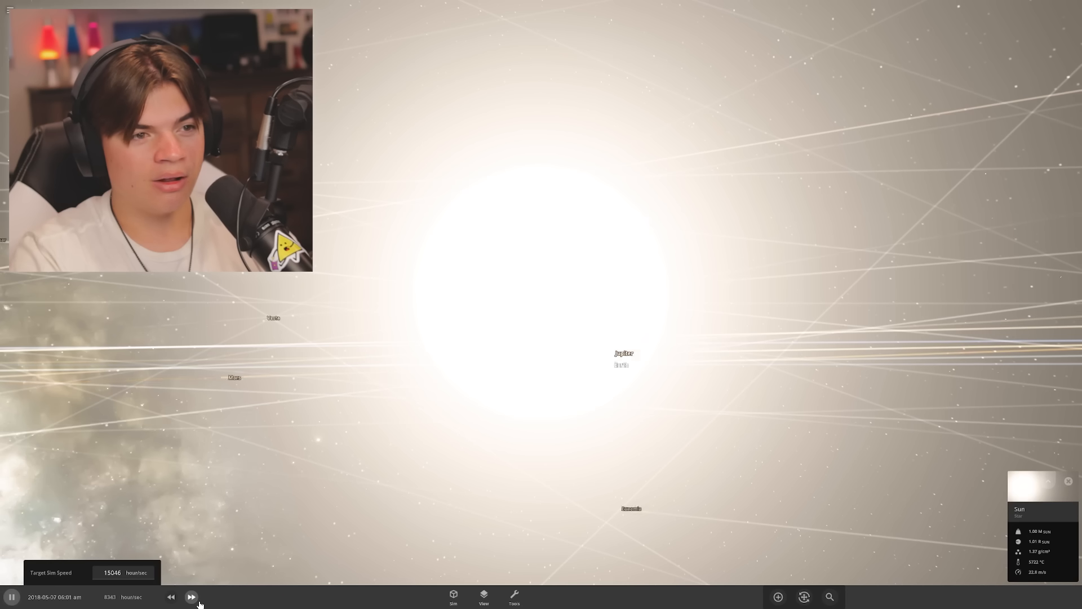
left_click(192, 596)
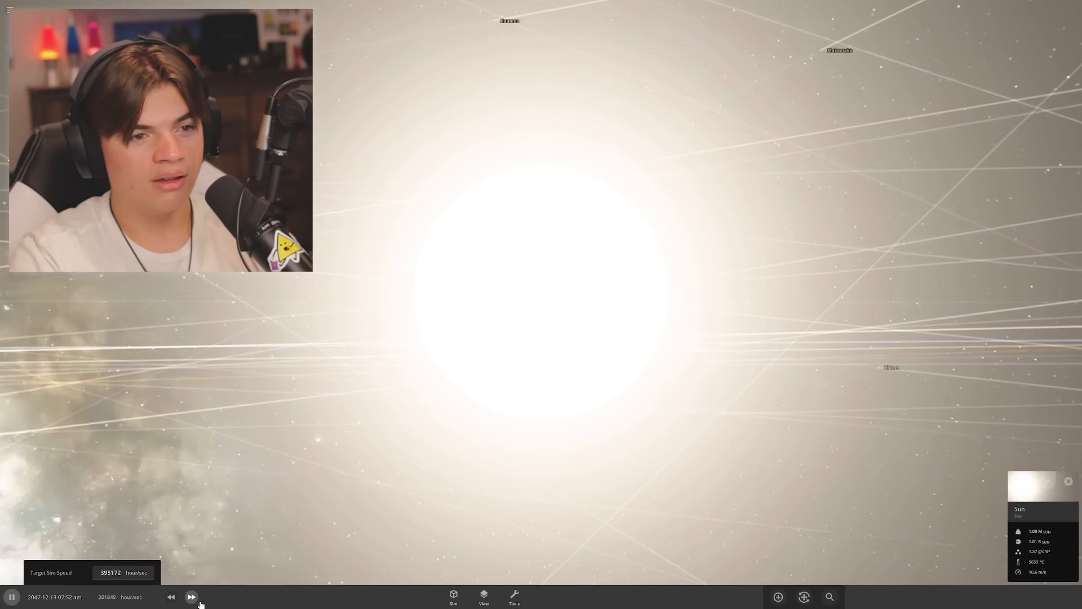
left_click(192, 596)
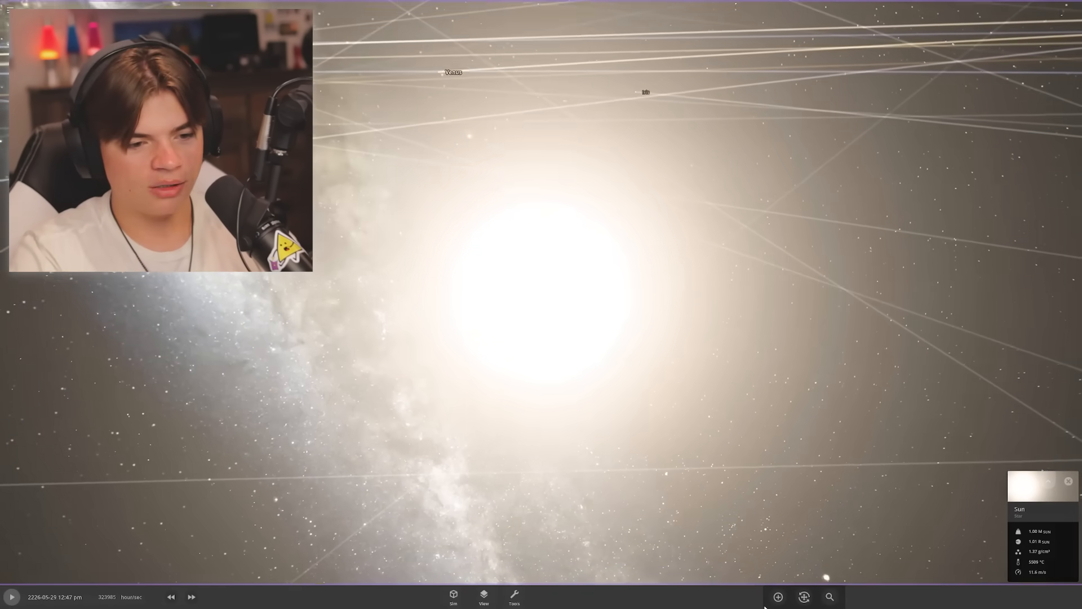
- Send Neptune into the Sun and fast-forward through the fiery collision aftermath
left_click(776, 596)
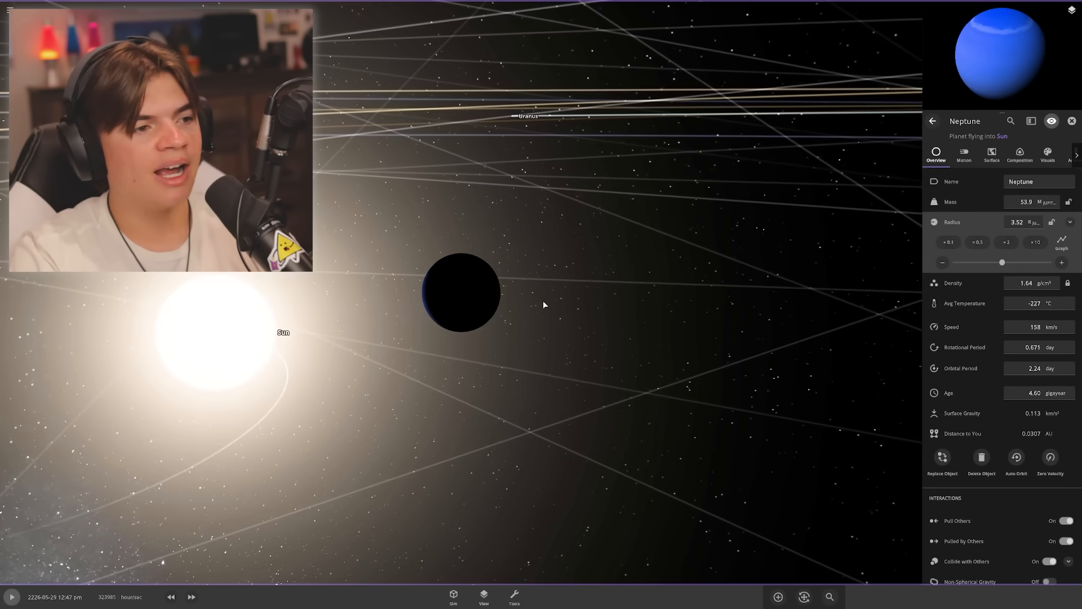
left_click(1019, 156)
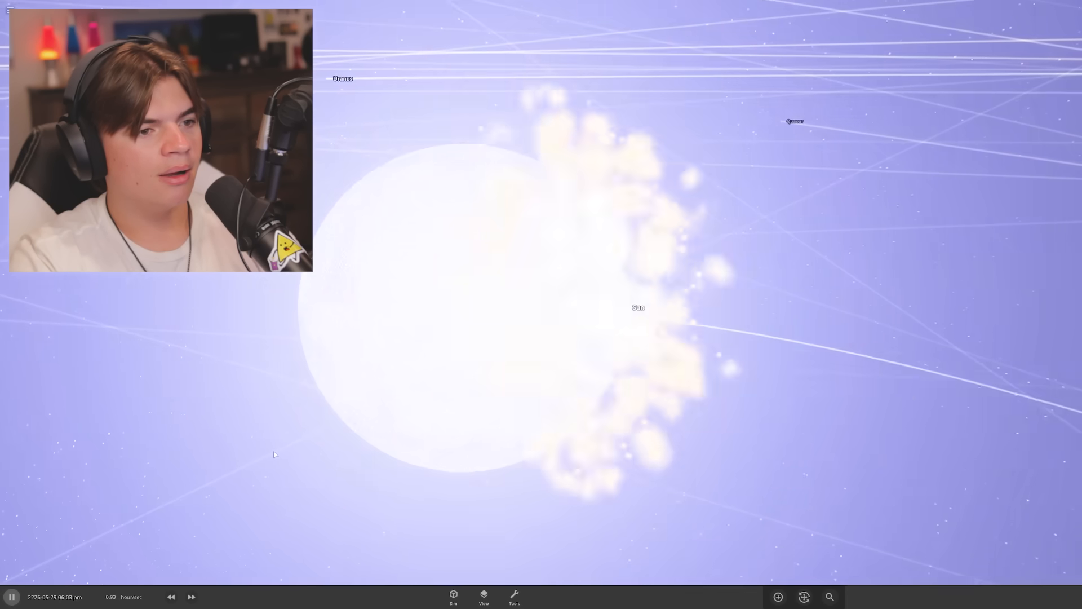
left_click(192, 596)
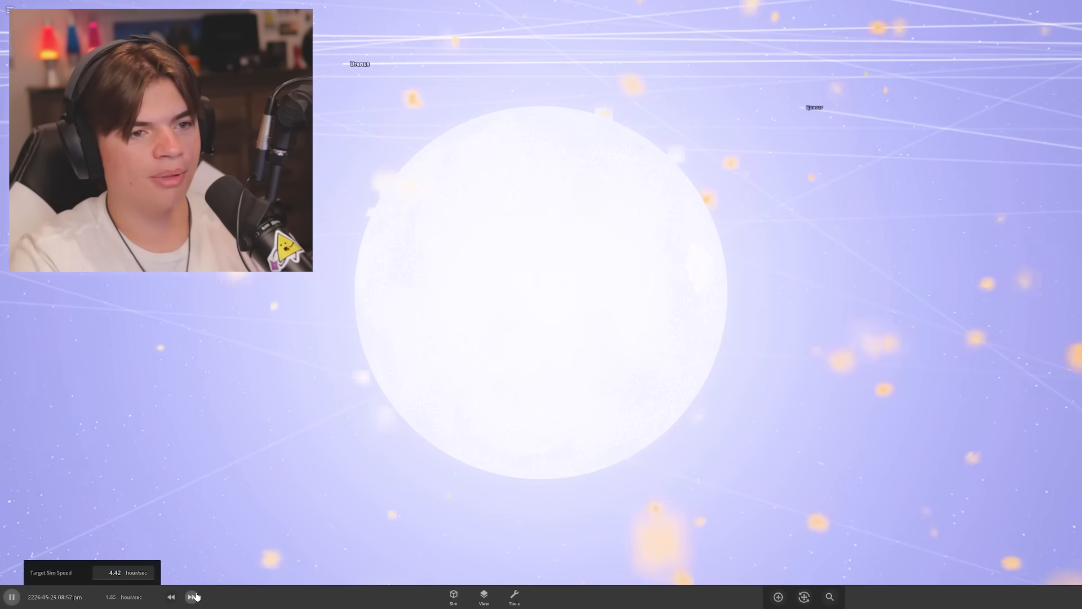
left_click(192, 597)
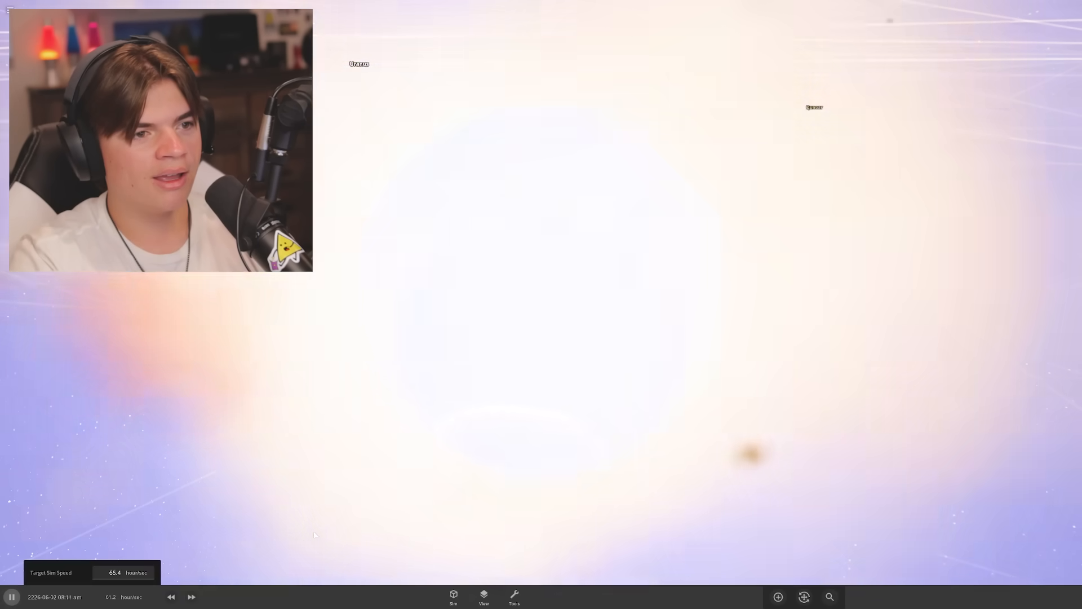
left_click(192, 597)
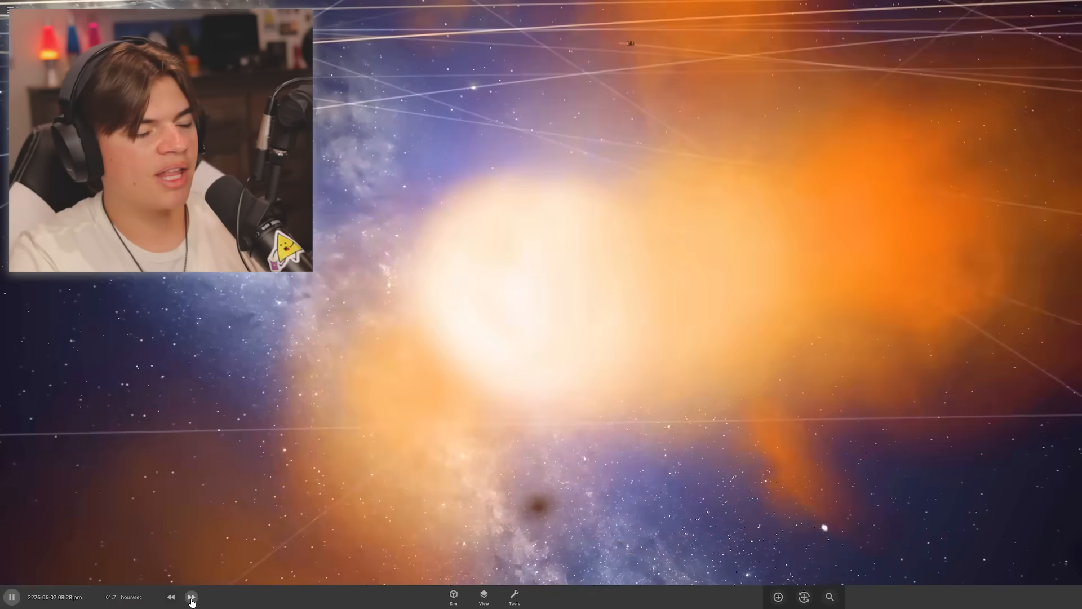
left_click(191, 596)
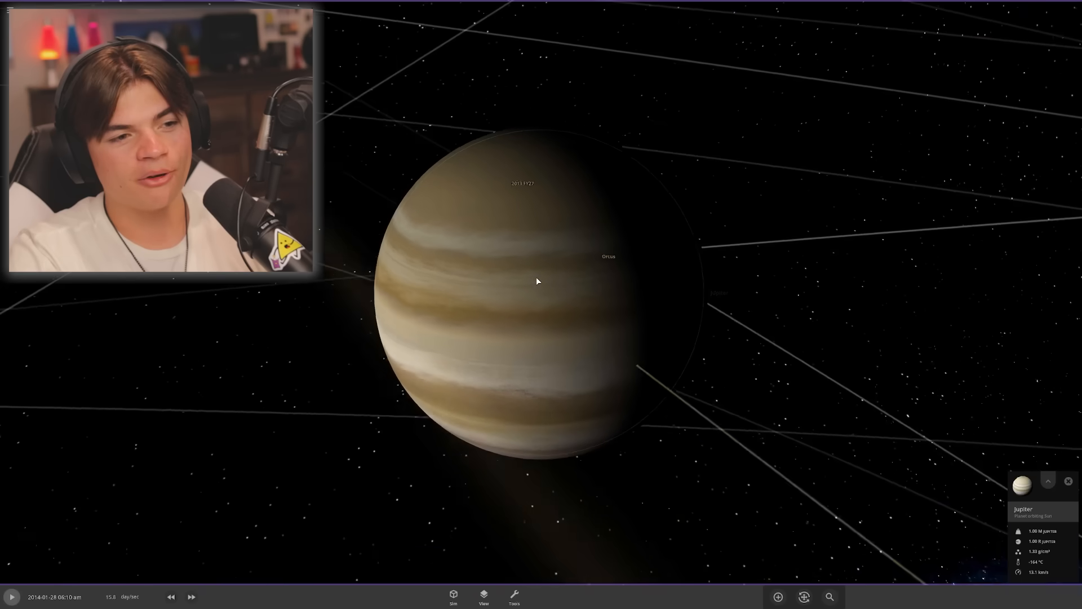
- Add a Ring to Jupiter with its Outer Radius raised to about 600 LD
left_click(1048, 481)
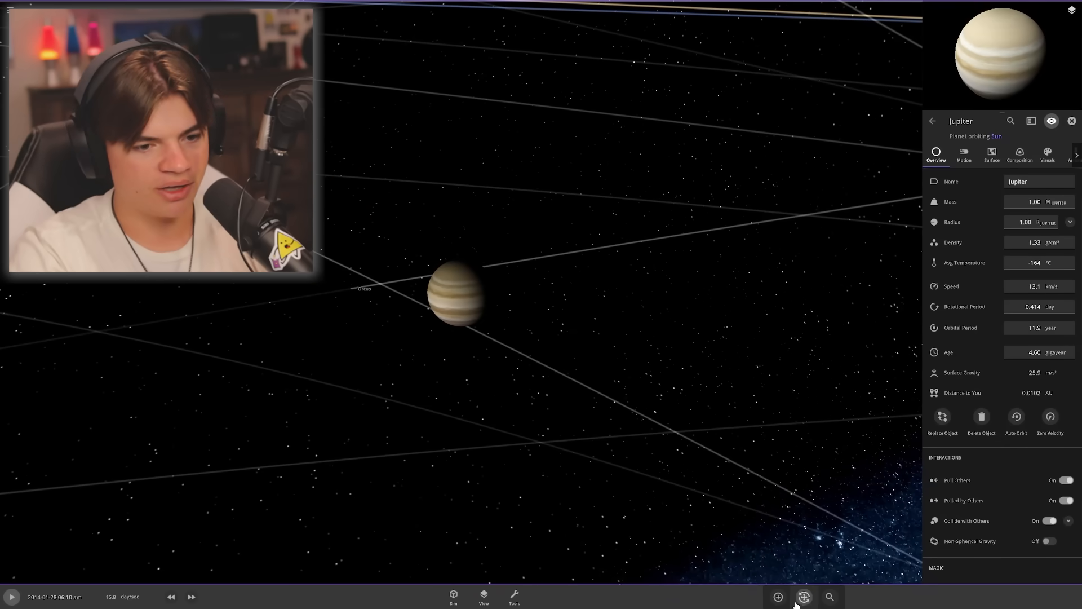
left_click(778, 596)
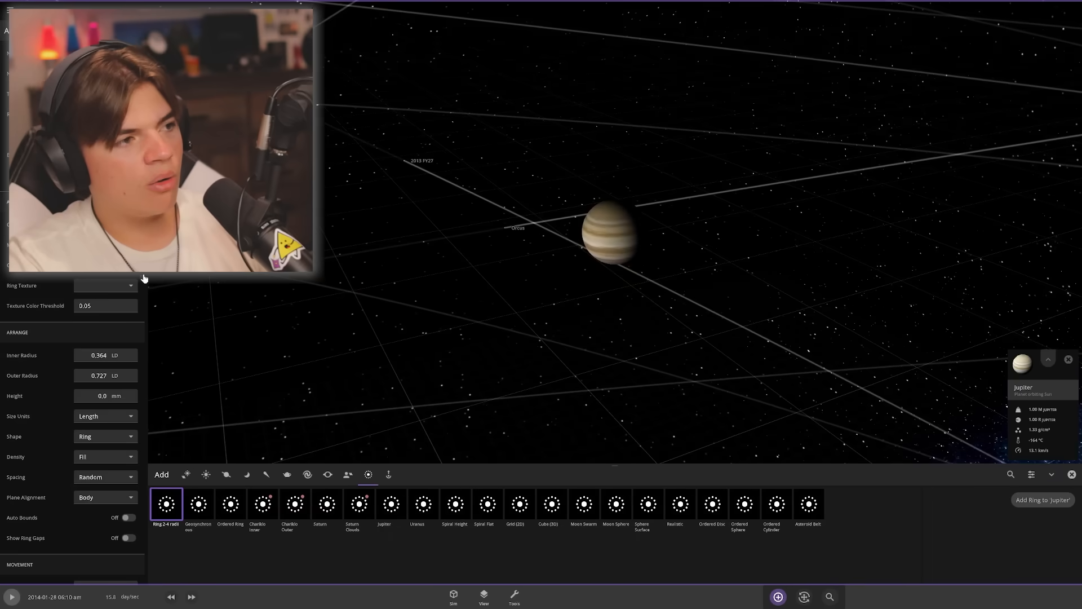
scroll("down", 3)
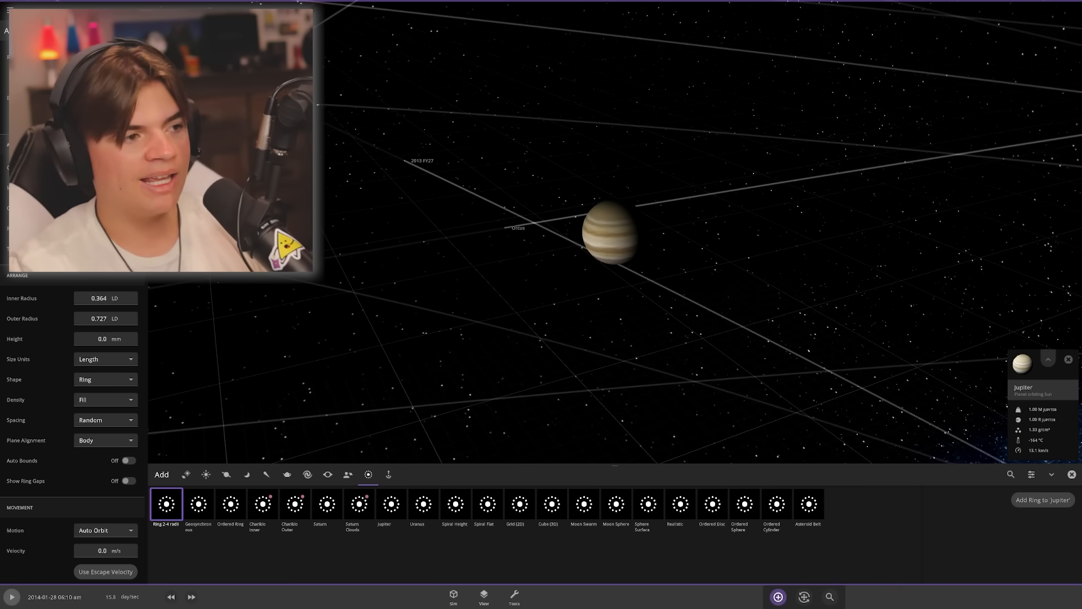
left_click(105, 317)
type("6")
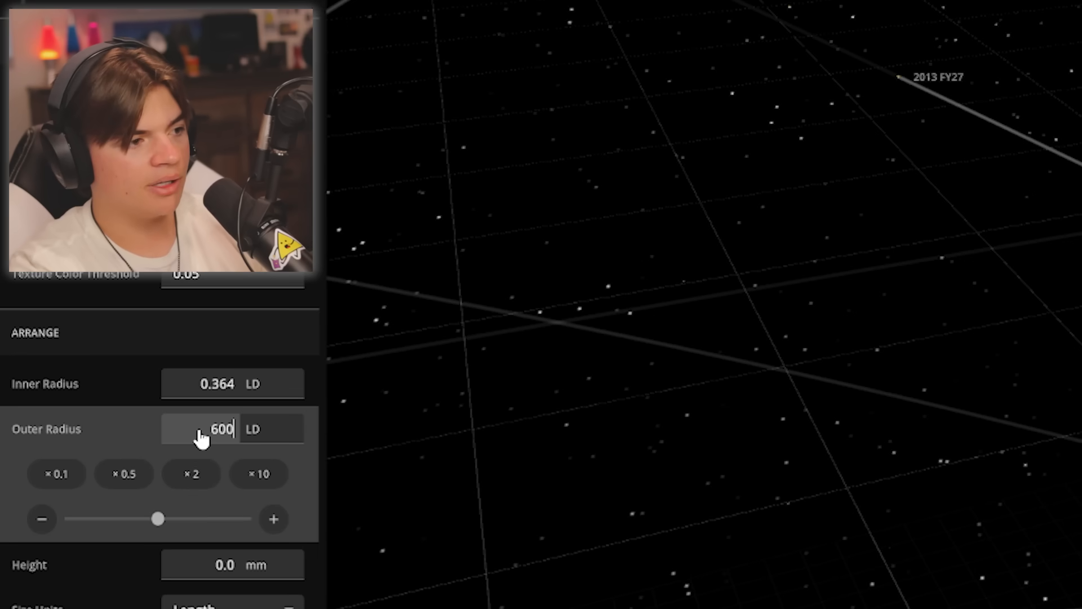
type("00000000")
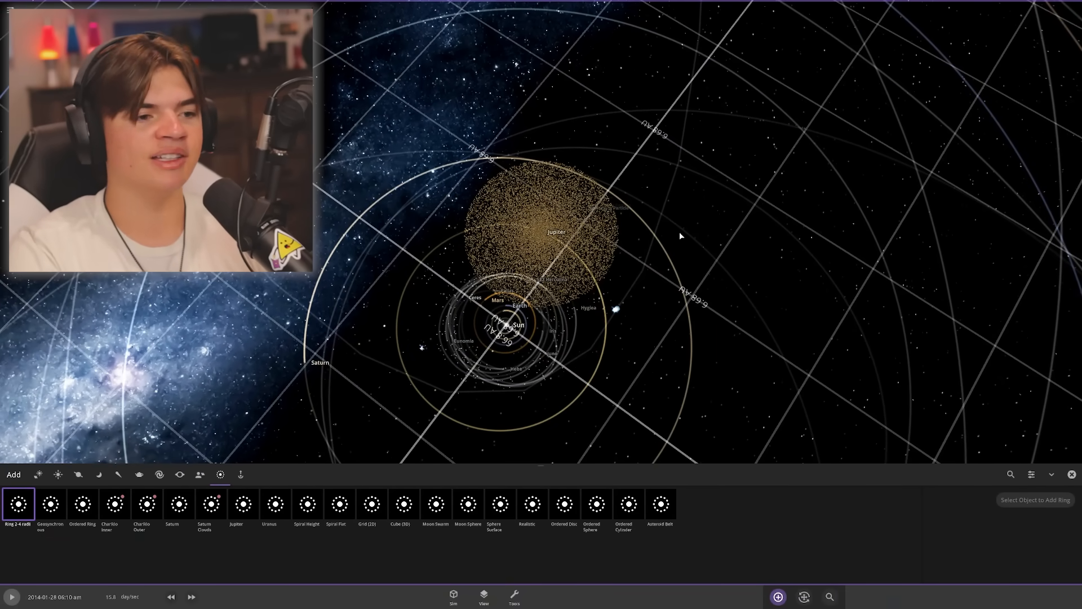
mouse_move(502, 418)
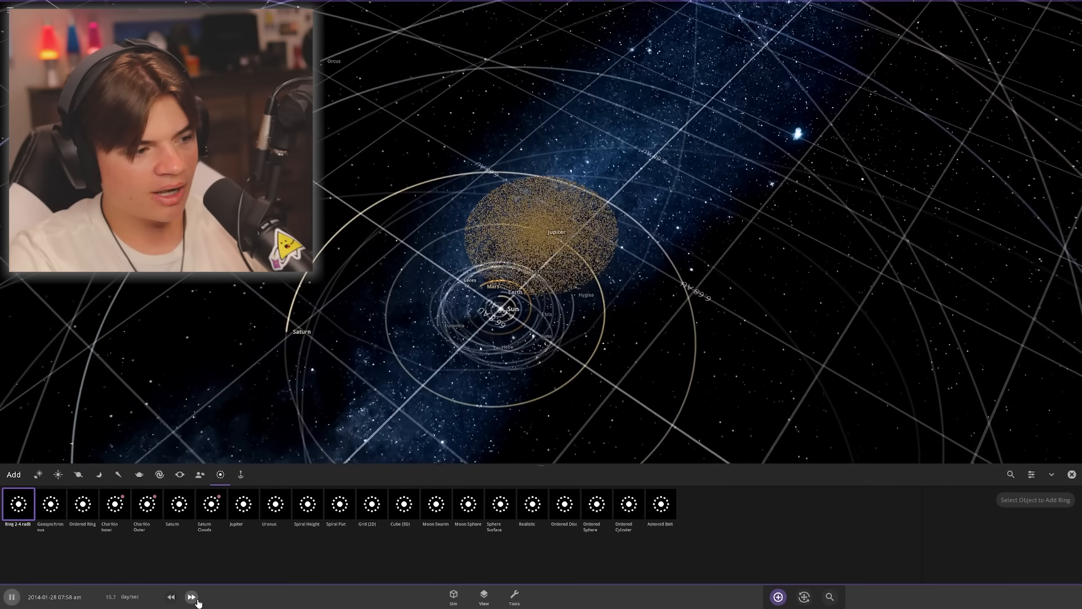
- Resume and speed up time so the ring particles spread around Jupiter
left_click(192, 597)
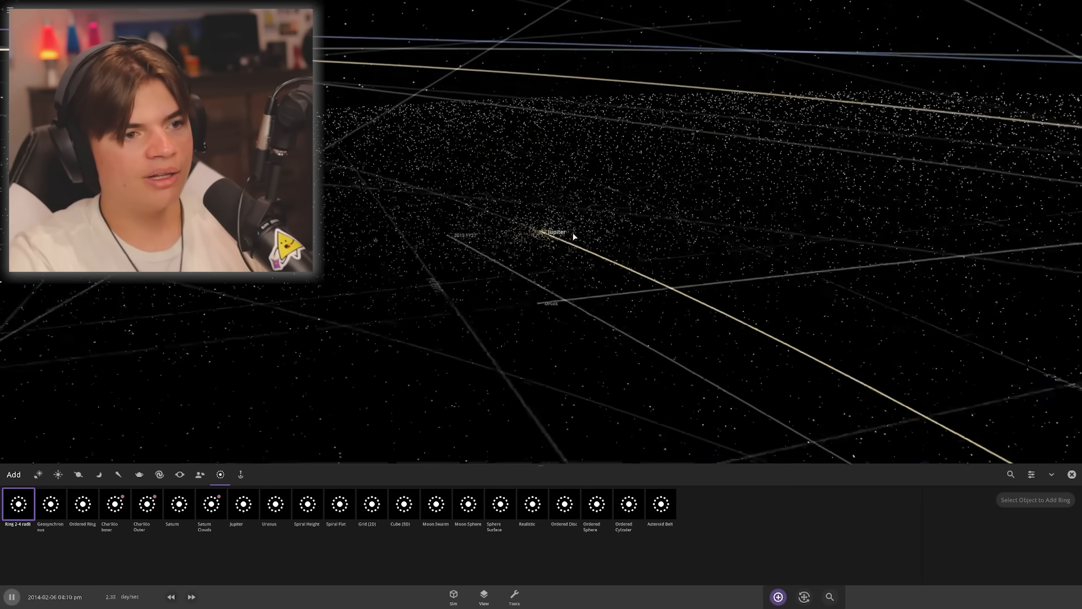
left_click(191, 596)
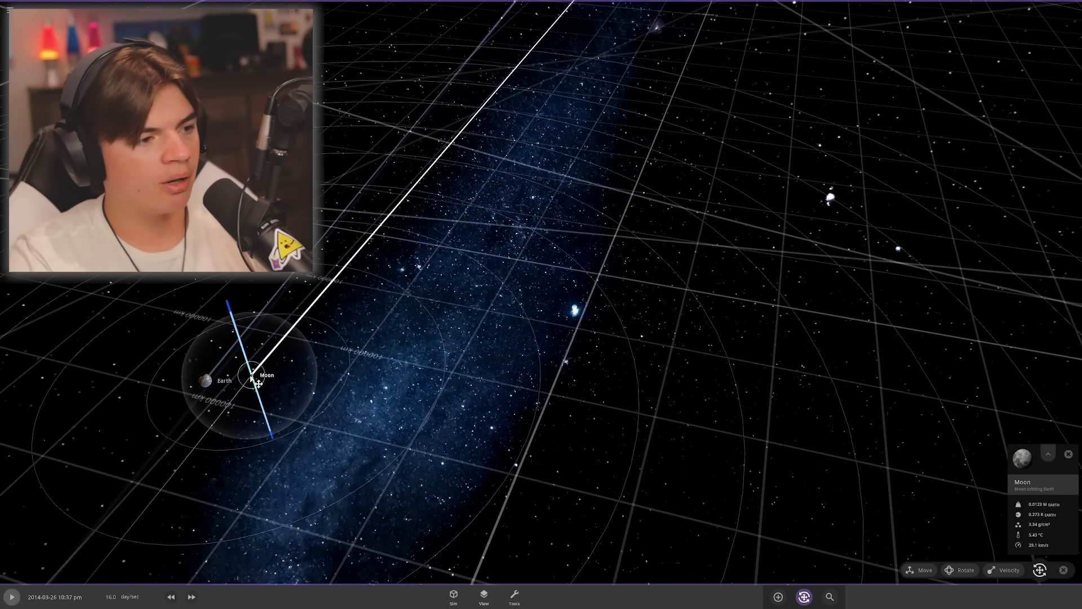
- Bring up the Moon's properties beside Earth and scroll through them
left_click(919, 569)
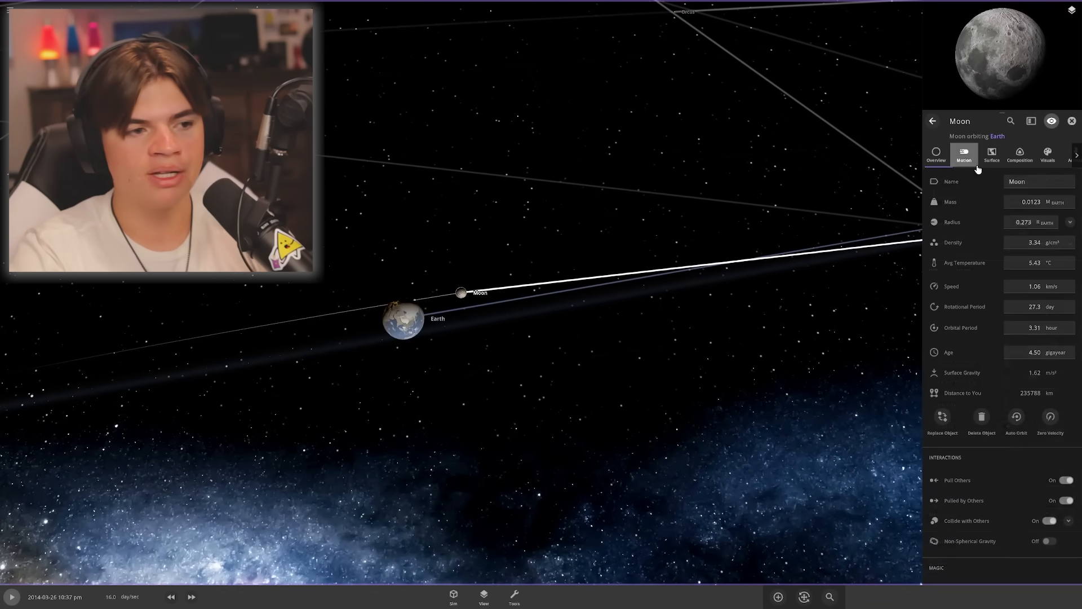
scroll("down", 3)
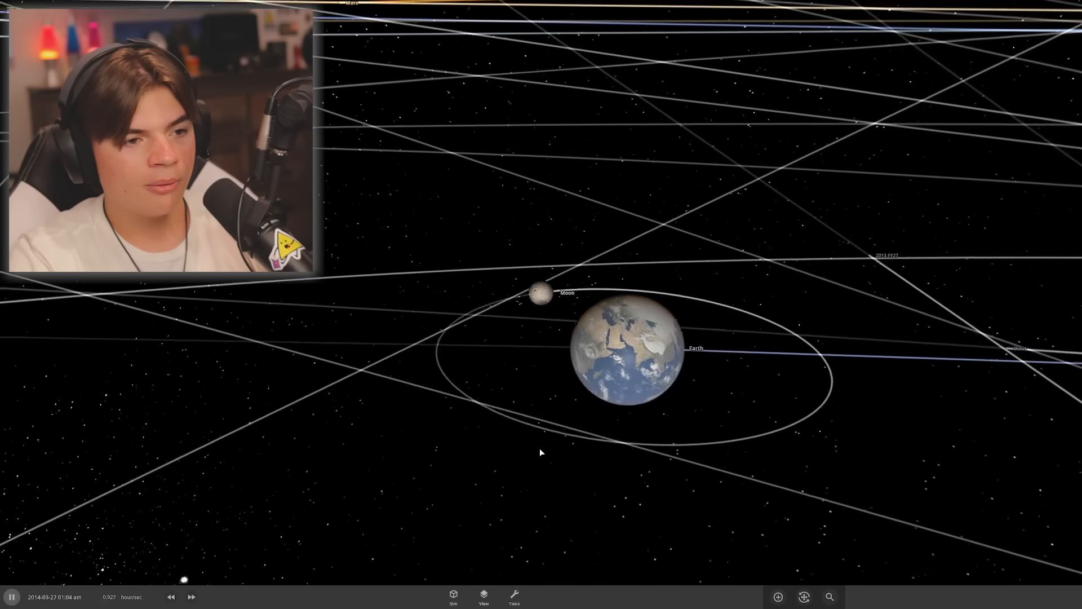
- Speed time up, then slow it to watch the Moon break apart near Earth
left_click(191, 597)
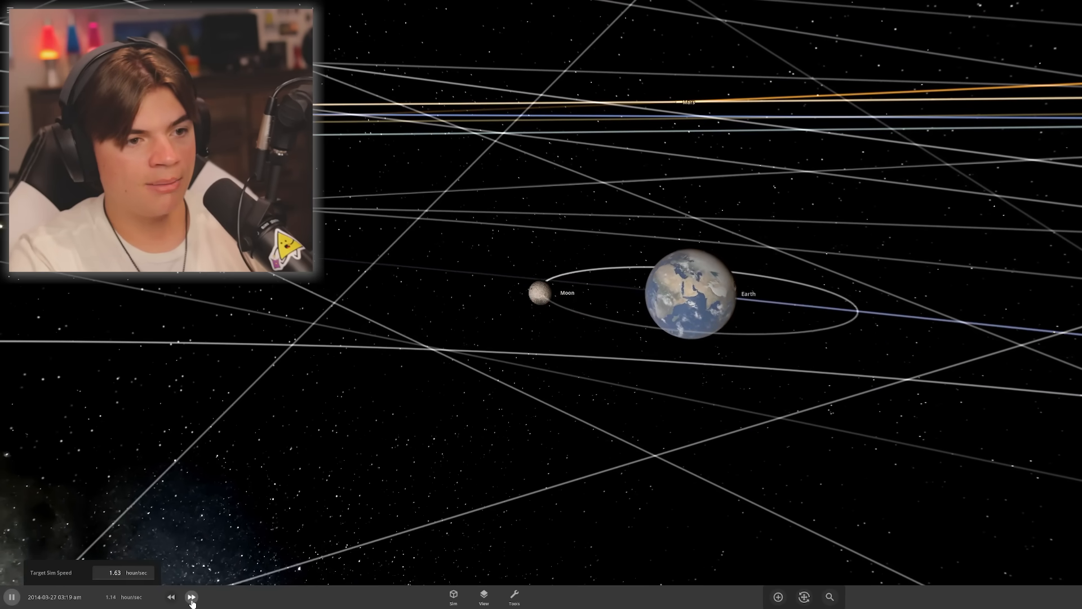
left_click(192, 596)
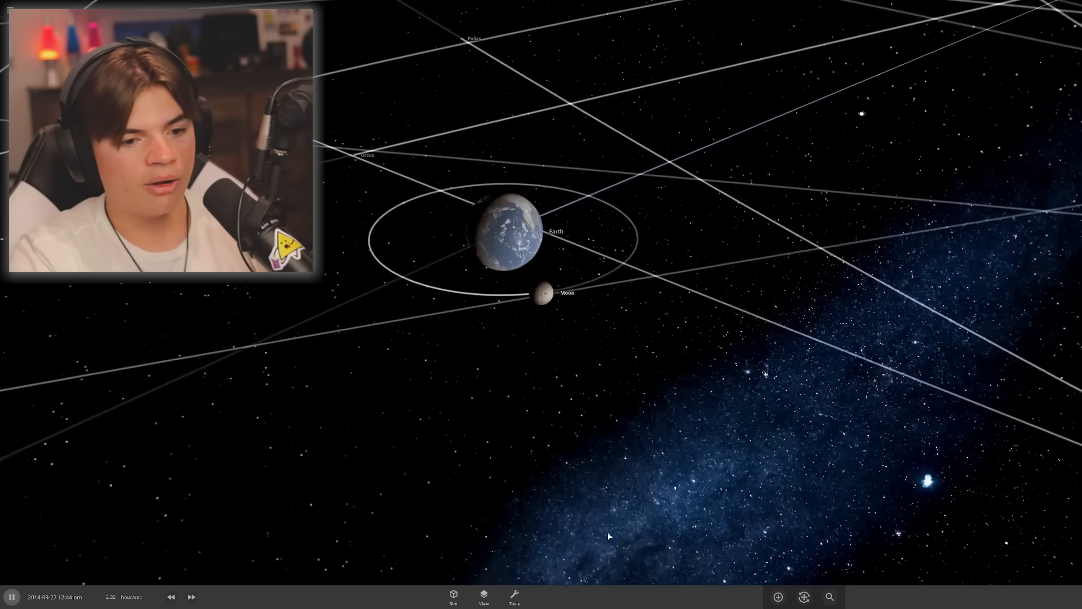
left_click(544, 293)
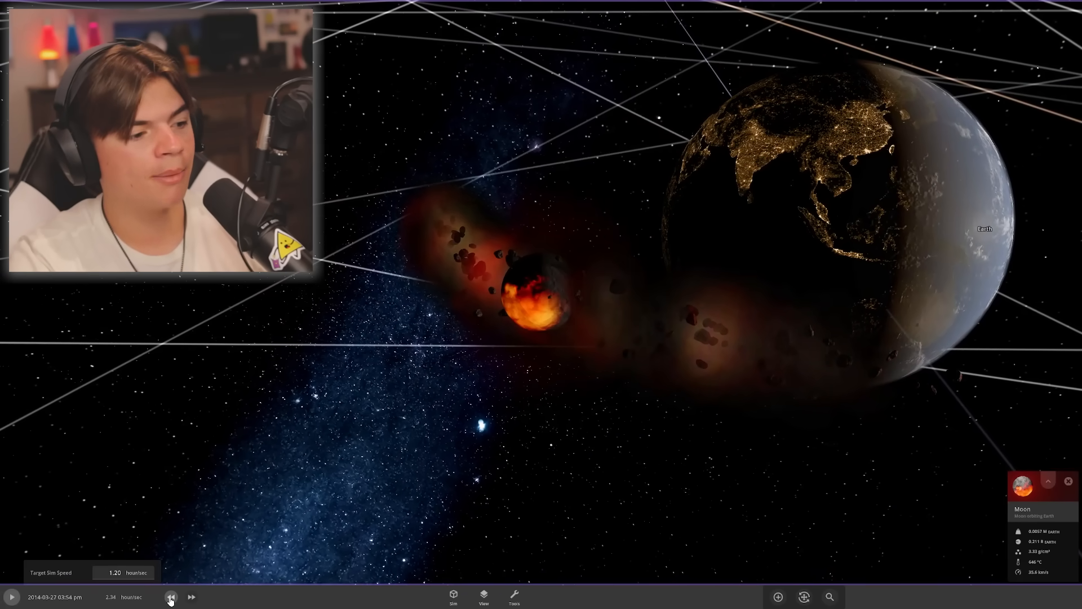
left_click(170, 597)
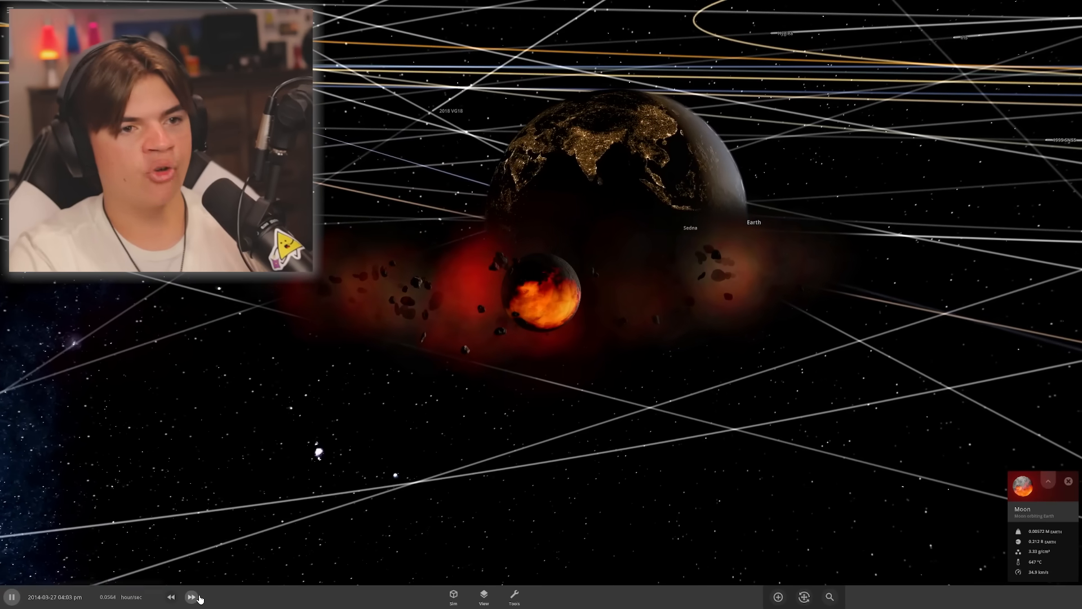
- Speed back up and keep running so the Moon's debris smashes into Earth
left_click(191, 596)
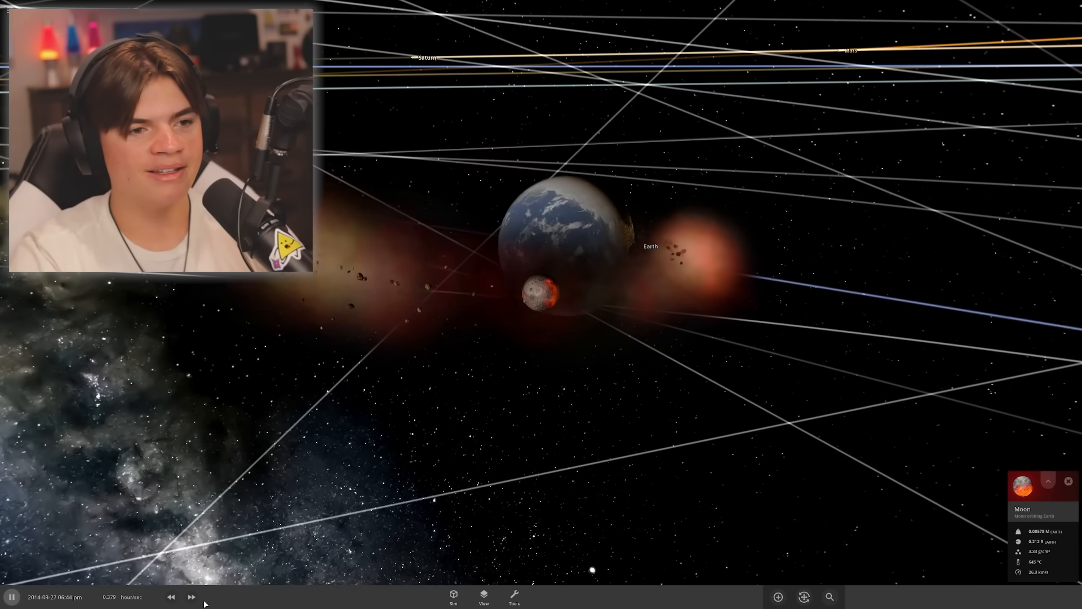
left_click(192, 596)
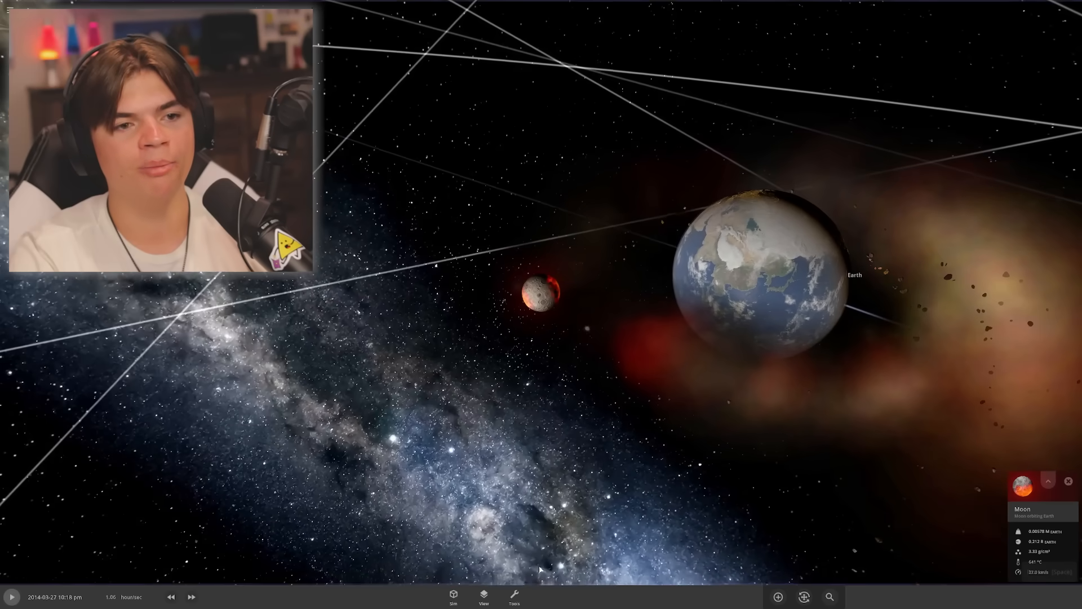
left_click(11, 596)
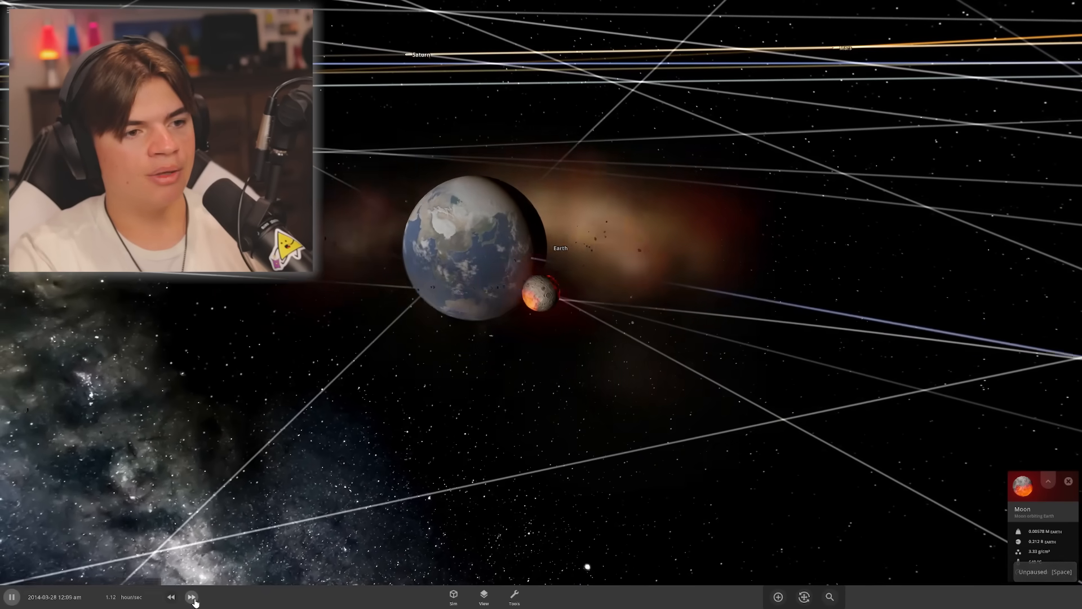
left_click(191, 597)
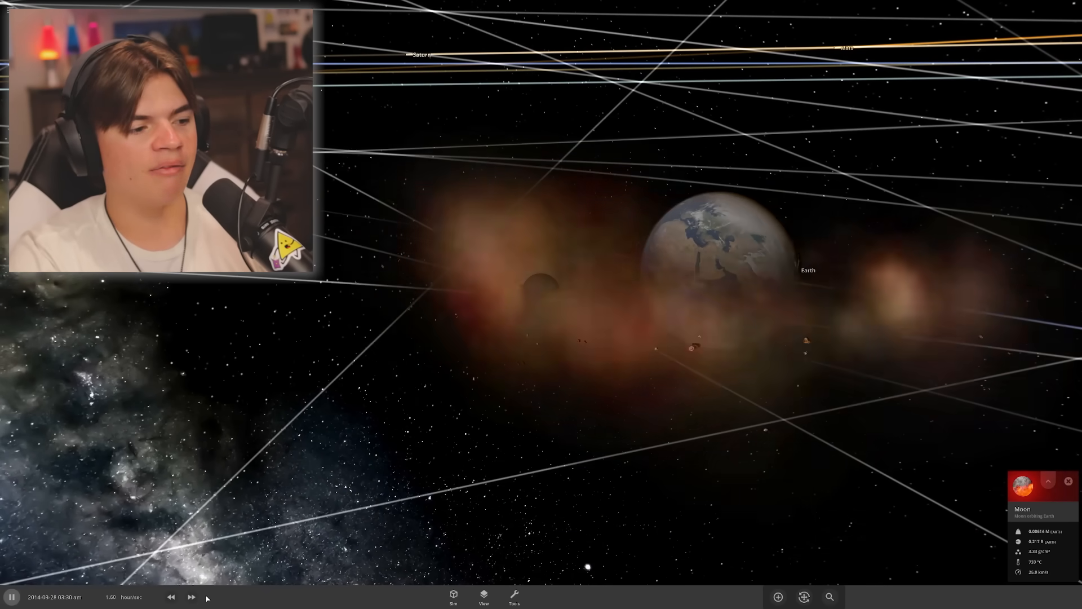
left_click(192, 597)
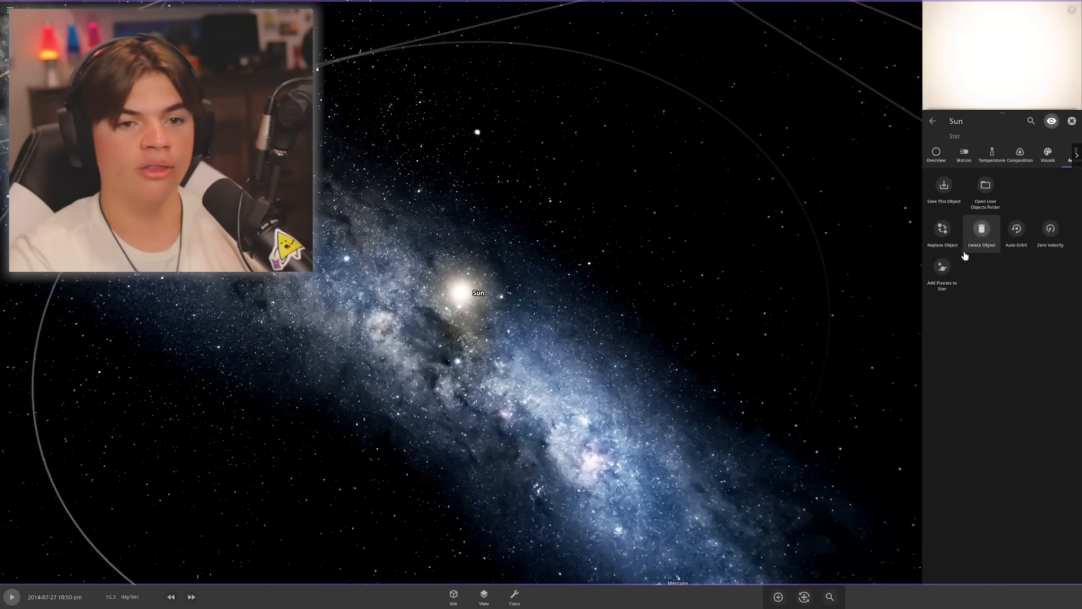
- Replace the Sun with Earth via Replace Object
left_click(942, 231)
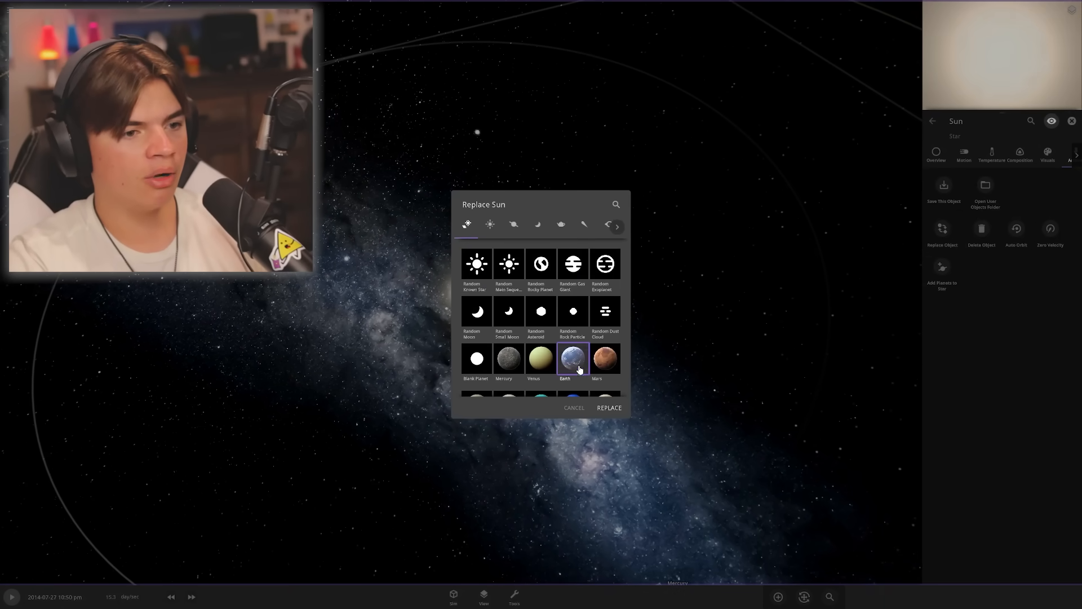
left_click(608, 407)
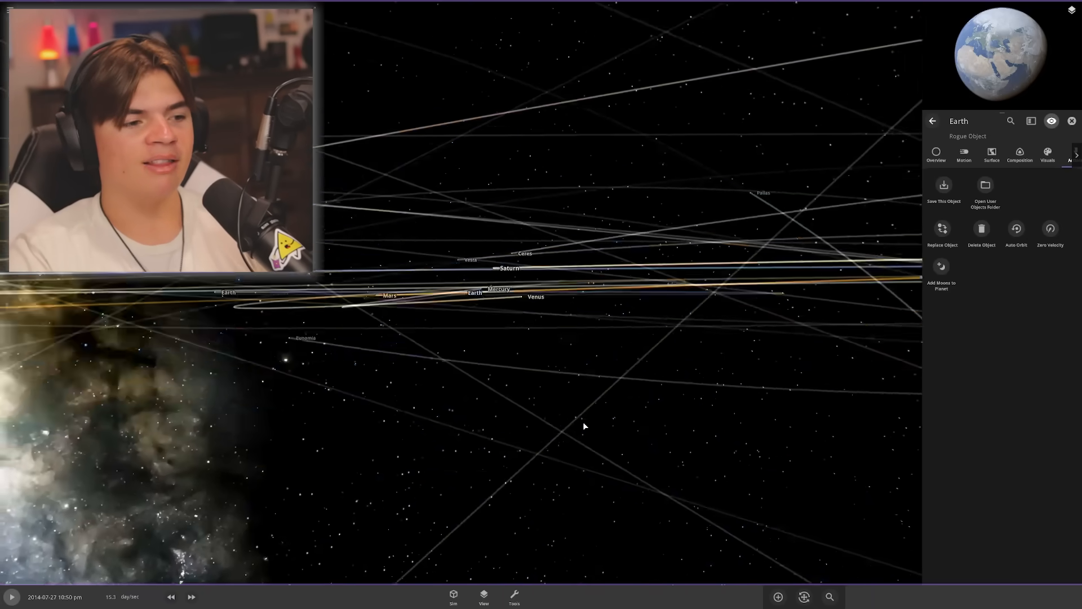
- Run time at ever higher speed so the planets scatter and Earth freezes over
left_click(191, 597)
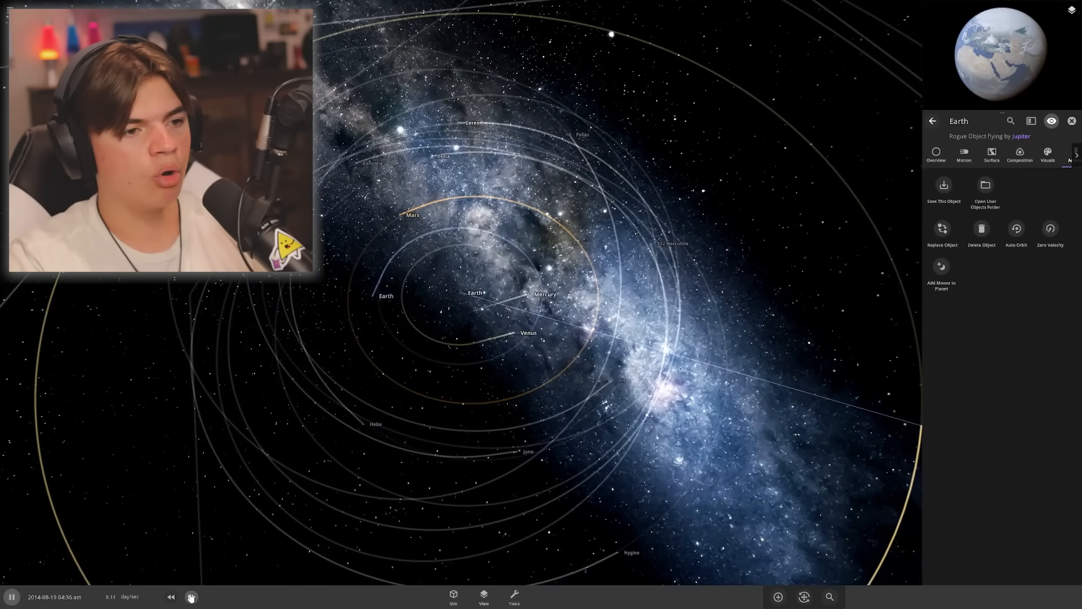
left_click(192, 597)
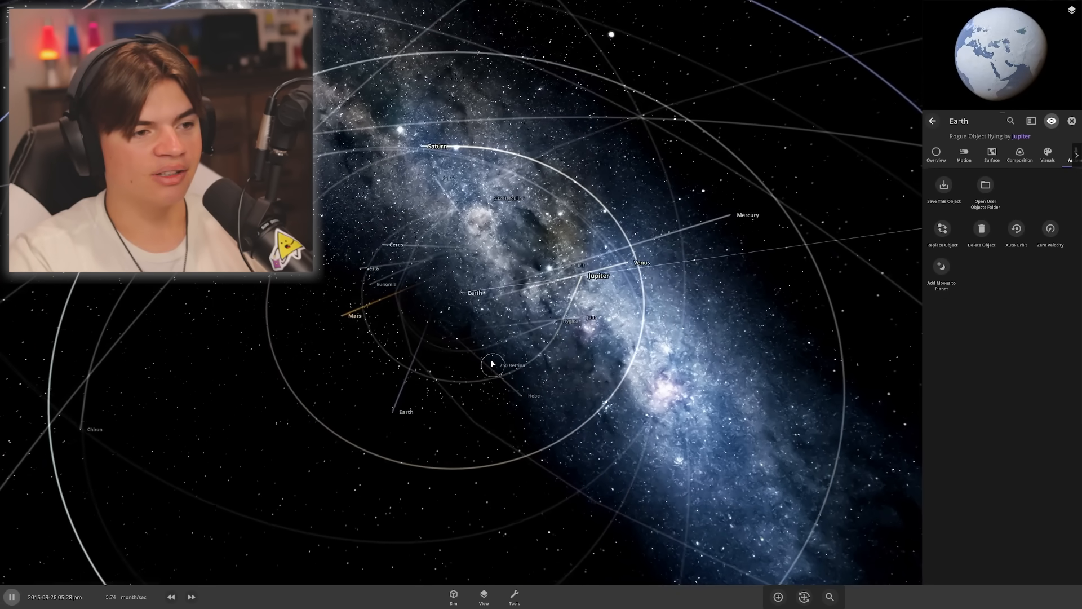
left_click(192, 596)
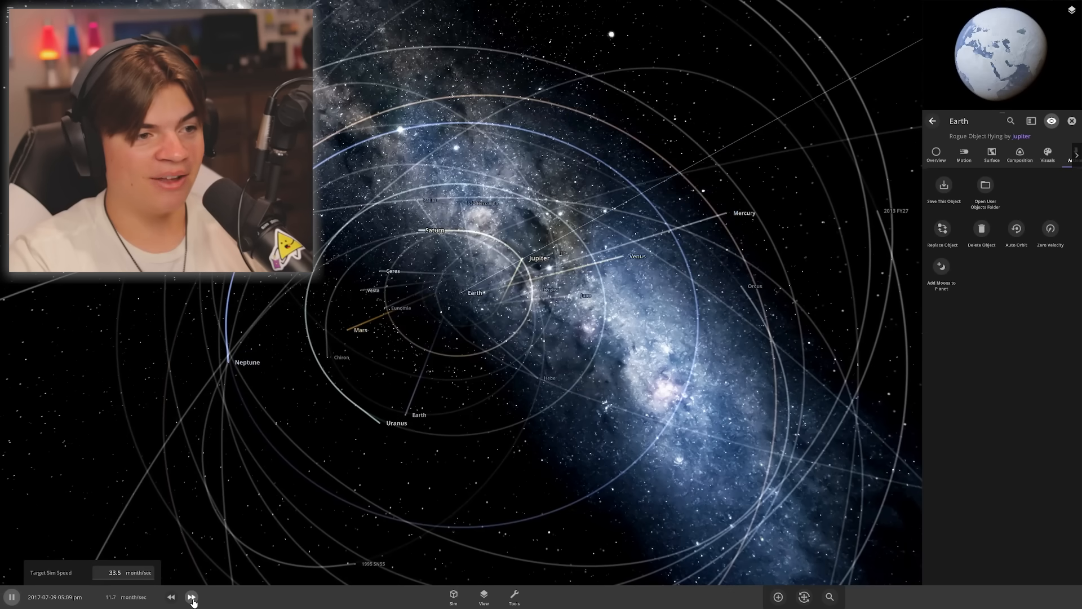
left_click(192, 596)
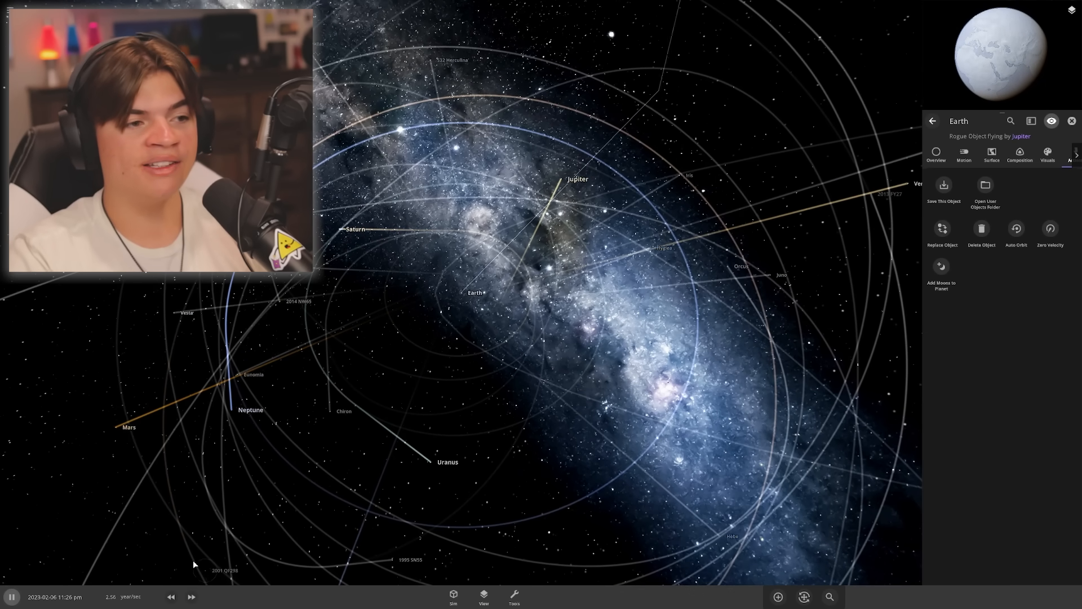
left_click(191, 596)
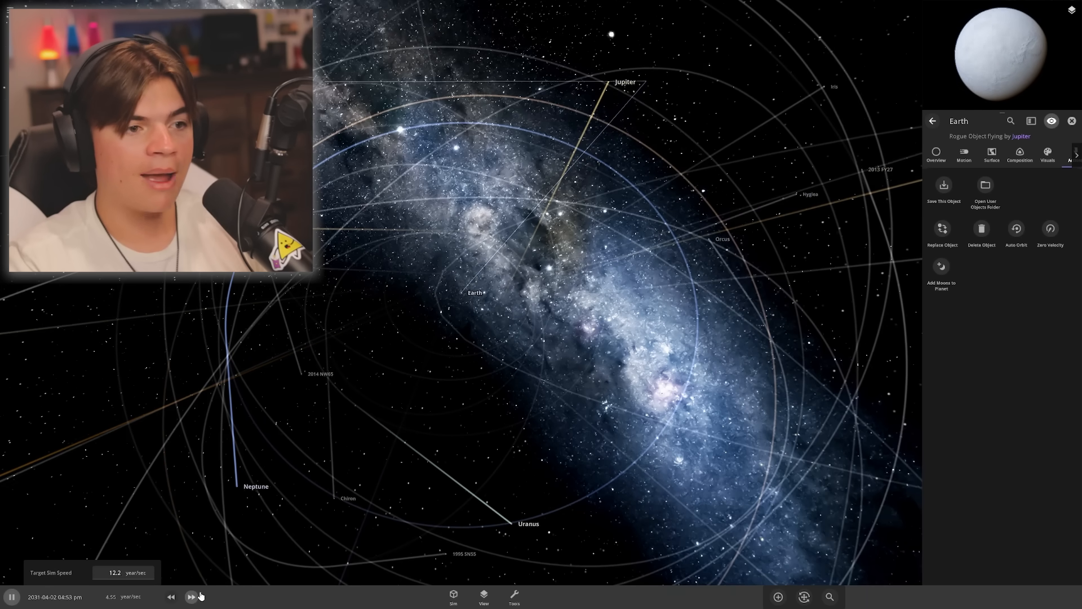
left_click(192, 597)
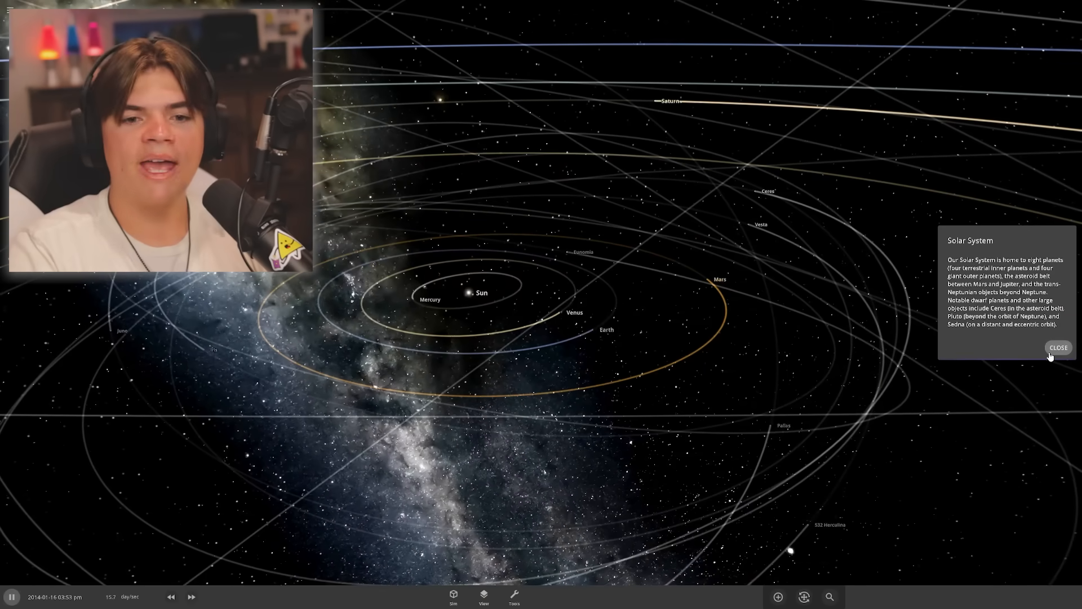
- Swap Earth for a Black Hole of 1 Solar Mass and dismiss its details
left_click(1059, 347)
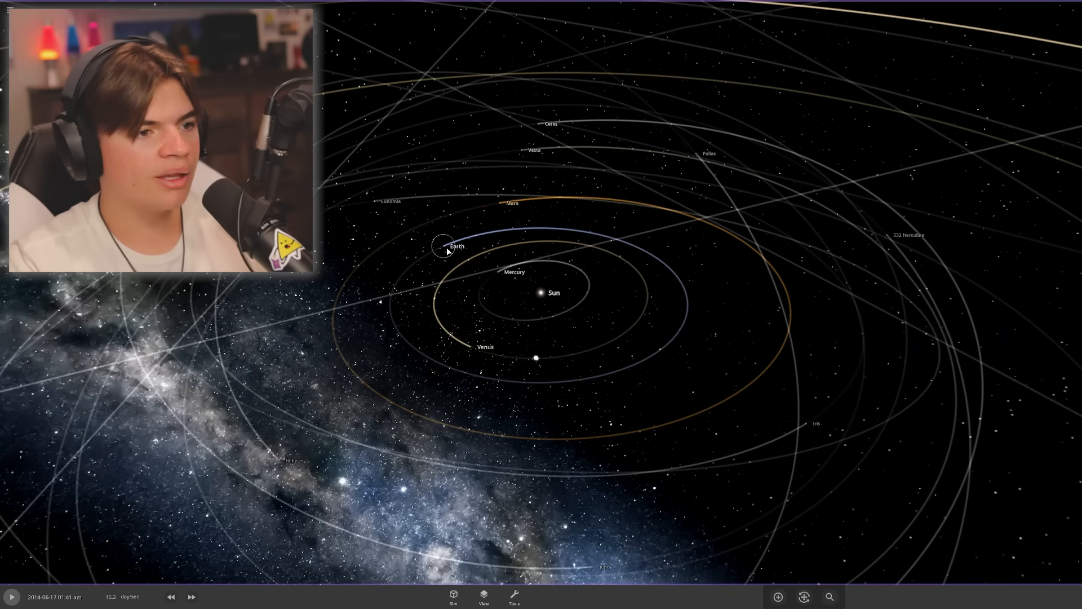
left_click(438, 245)
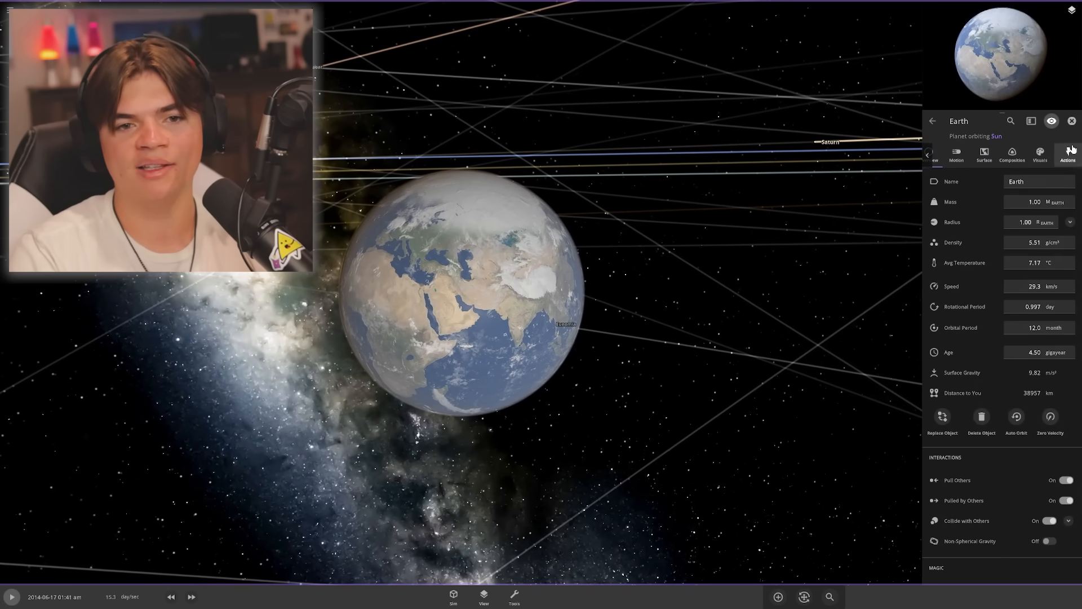
left_click(941, 420)
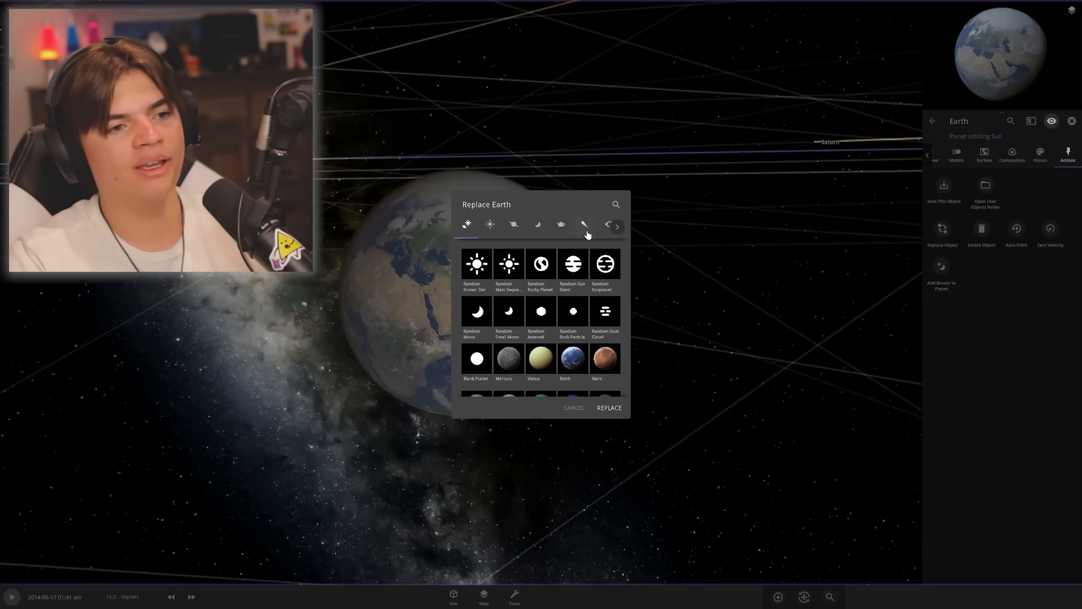
left_click(588, 224)
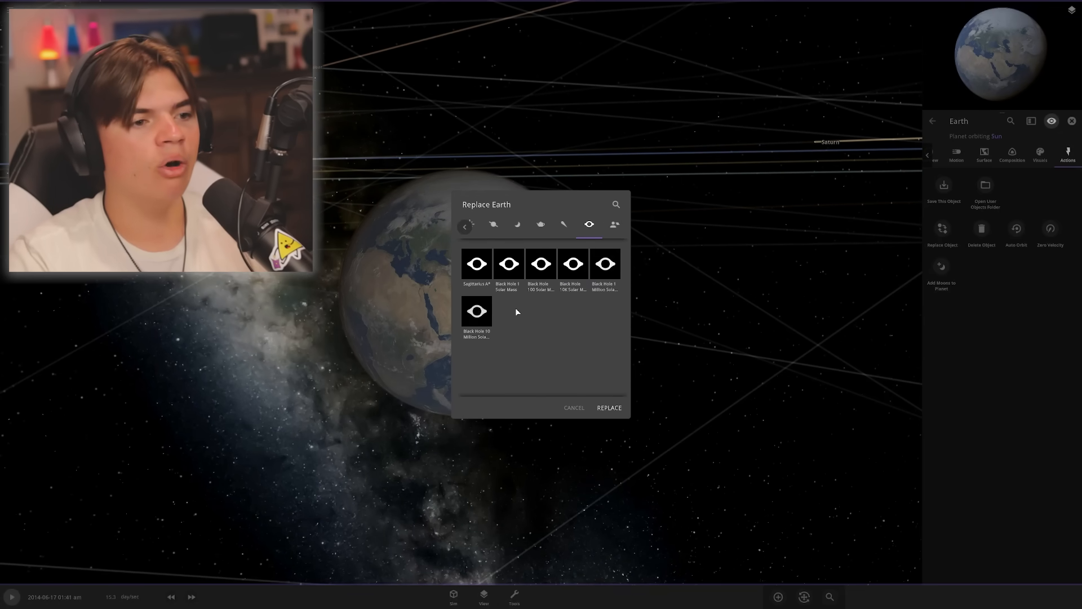
left_click(608, 407)
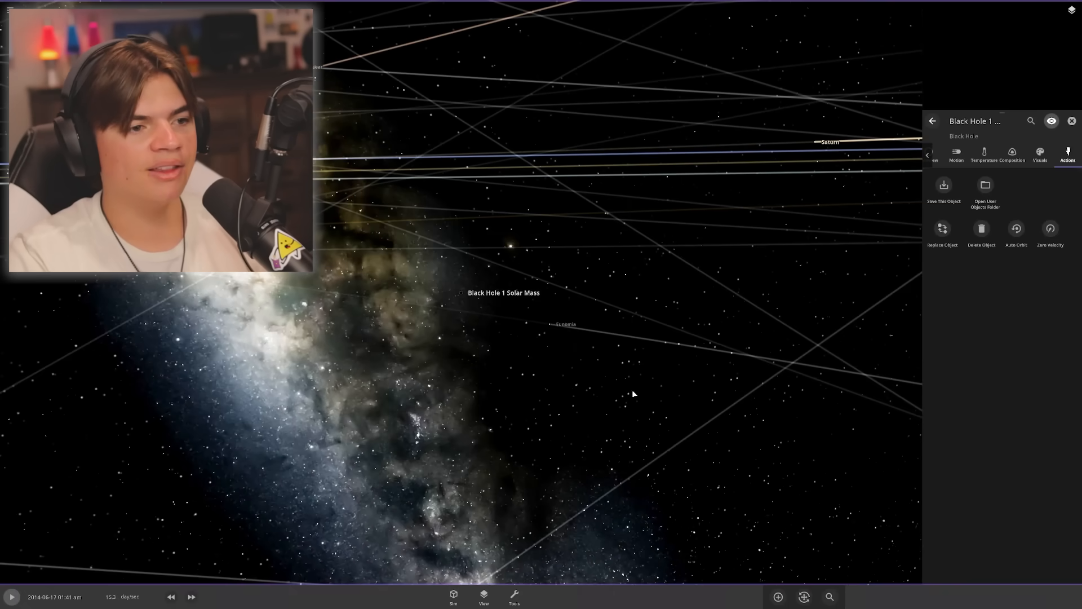
left_click(935, 153)
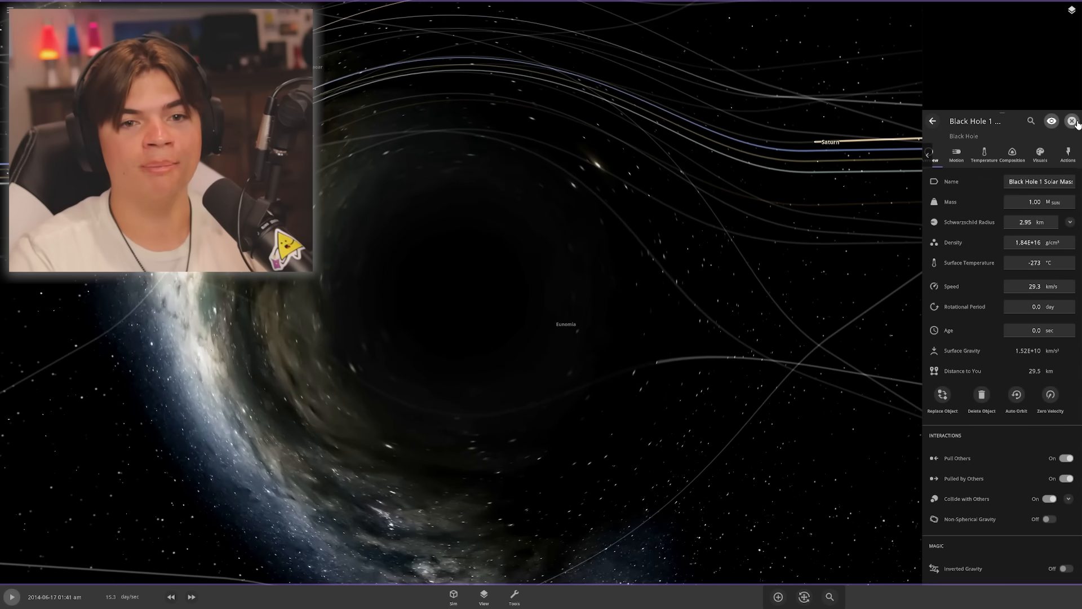
left_click(1074, 120)
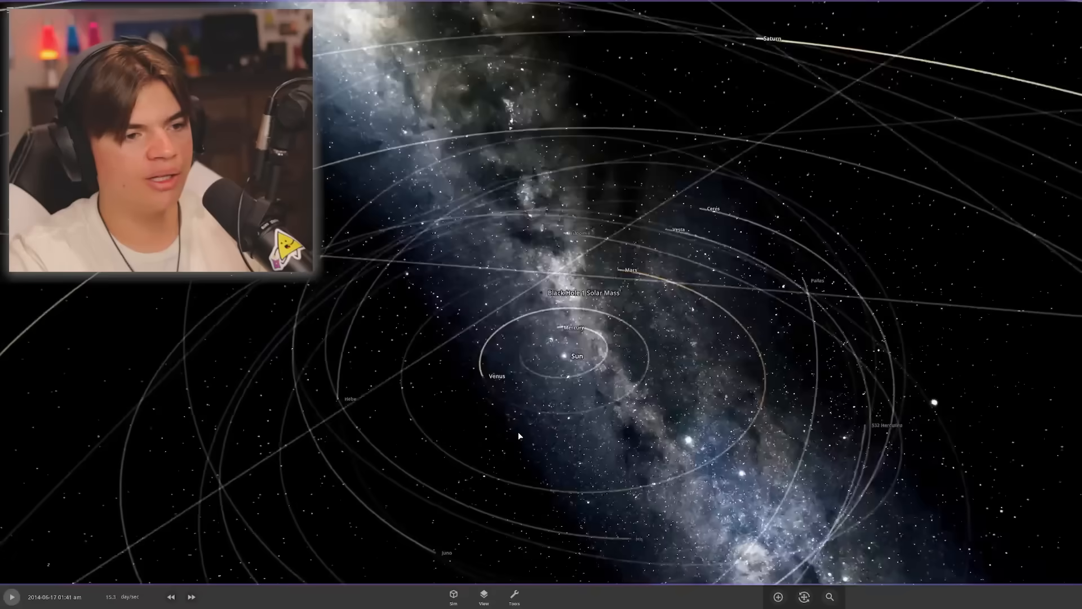
- Resume and fast-forward so the black hole drags the Sun and flings planets outward
key("space")
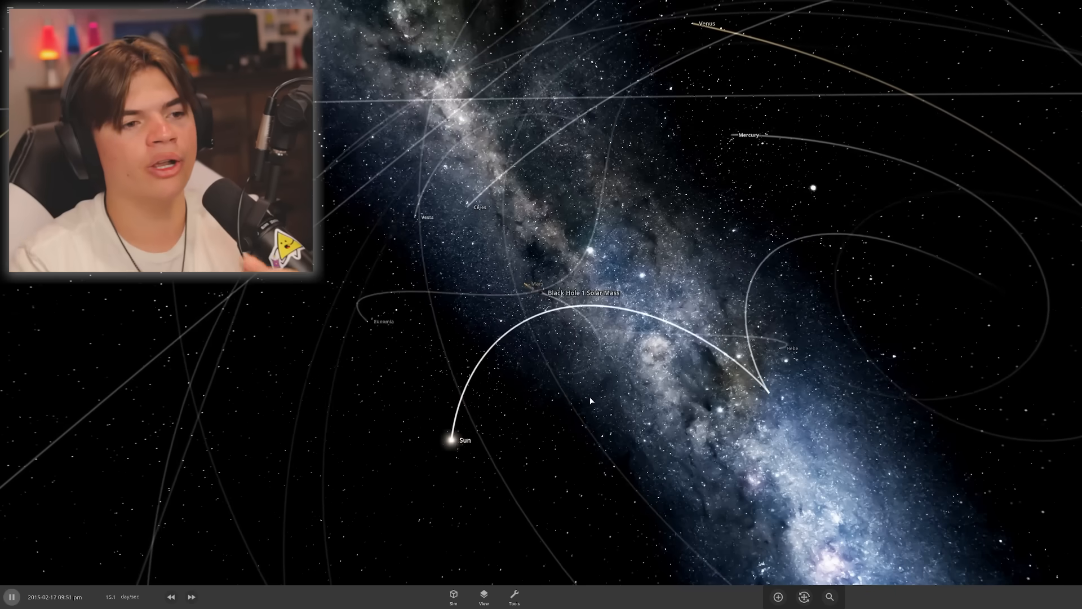
left_click(191, 597)
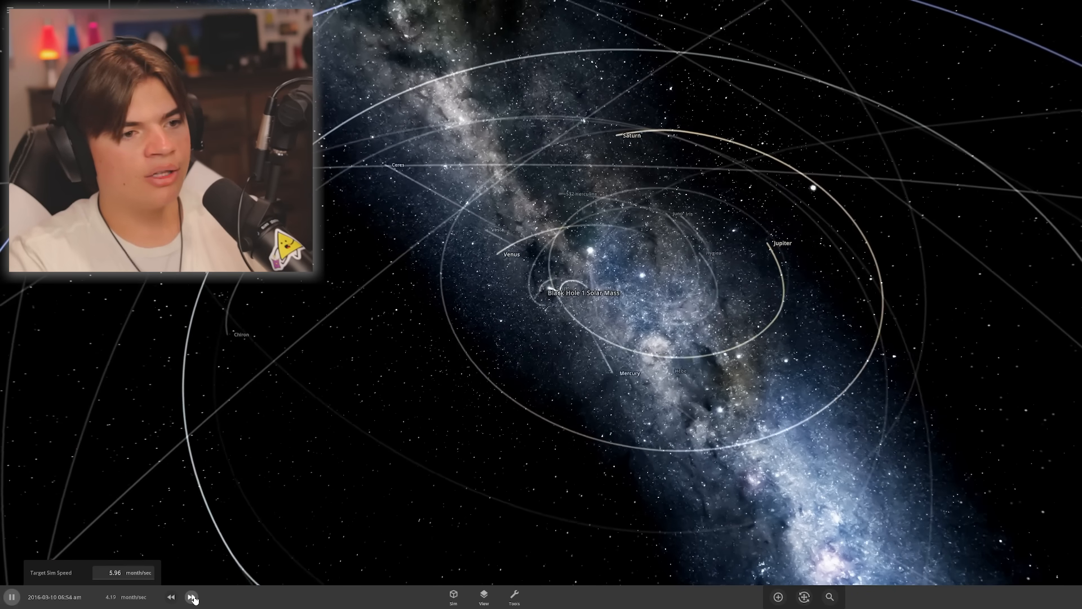
left_click(193, 598)
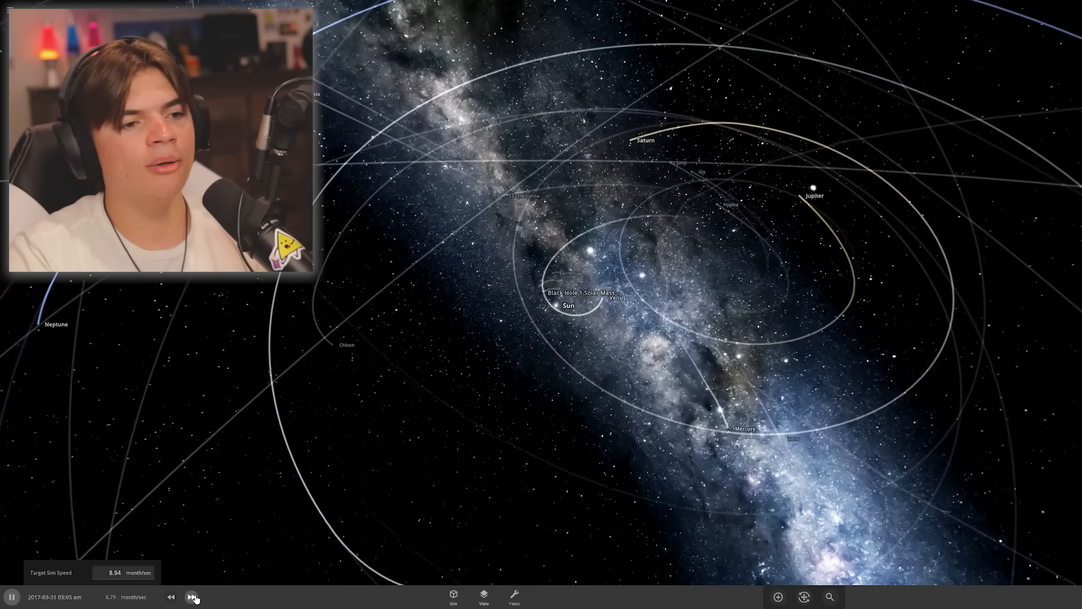
left_click(193, 597)
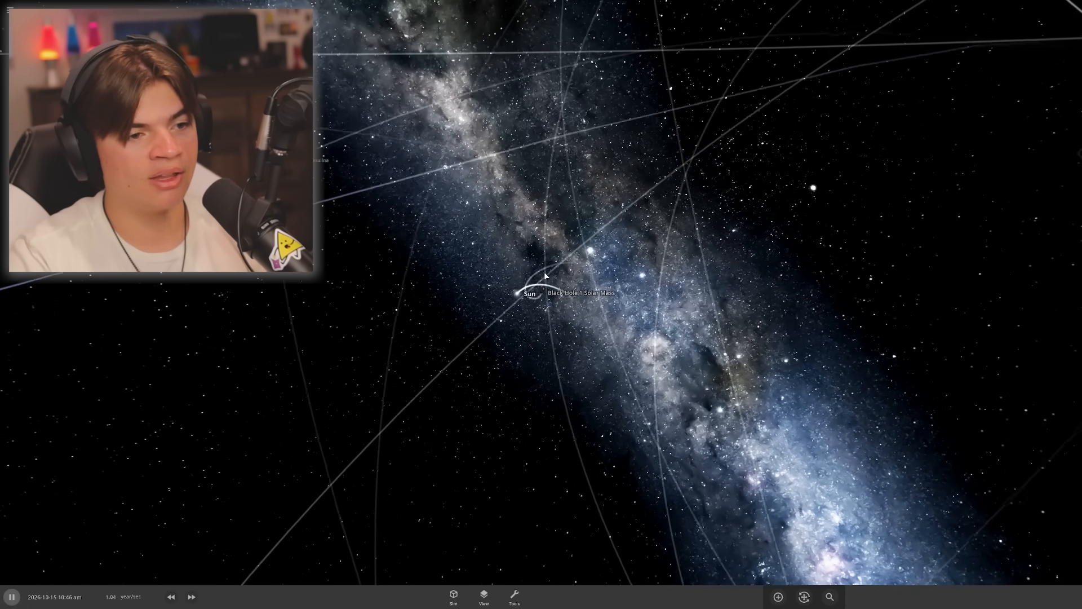
- Pause and resume to watch the black hole and Sun pair up as time reaches 2122
key("space")
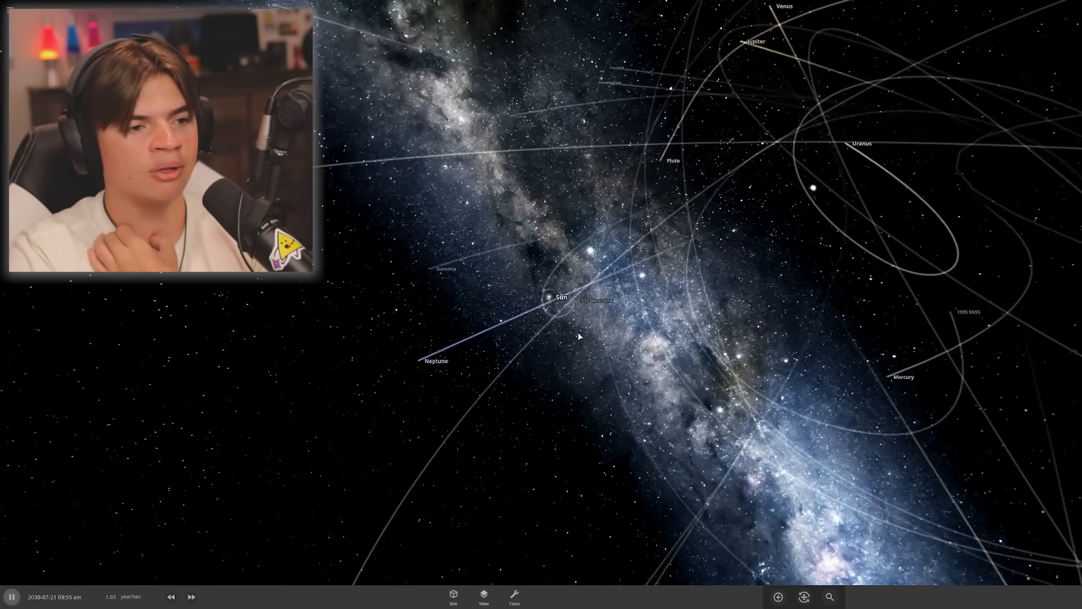
left_click(192, 597)
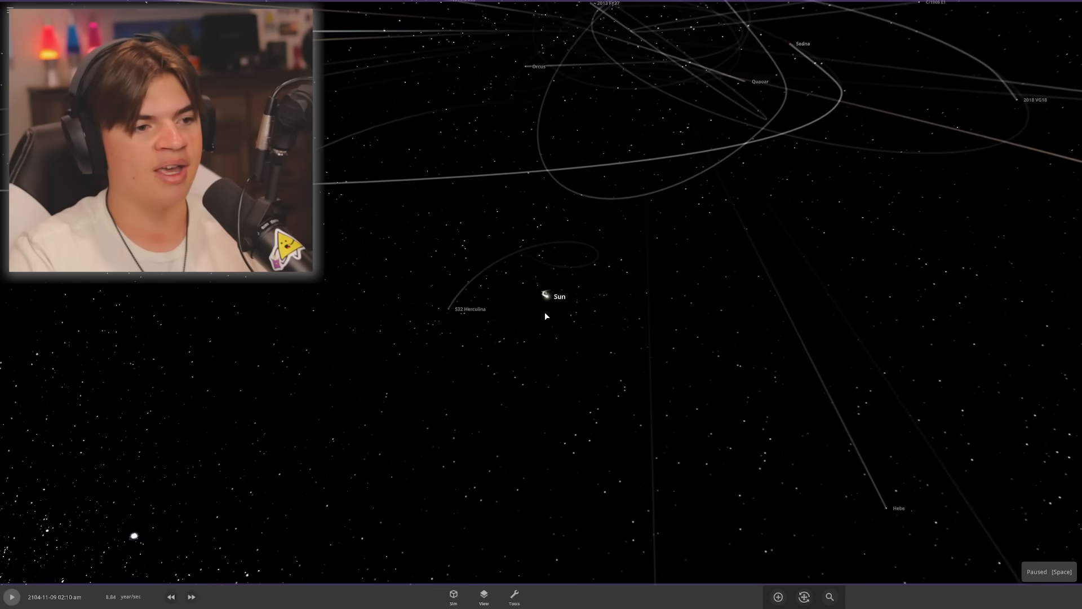
left_click(11, 597)
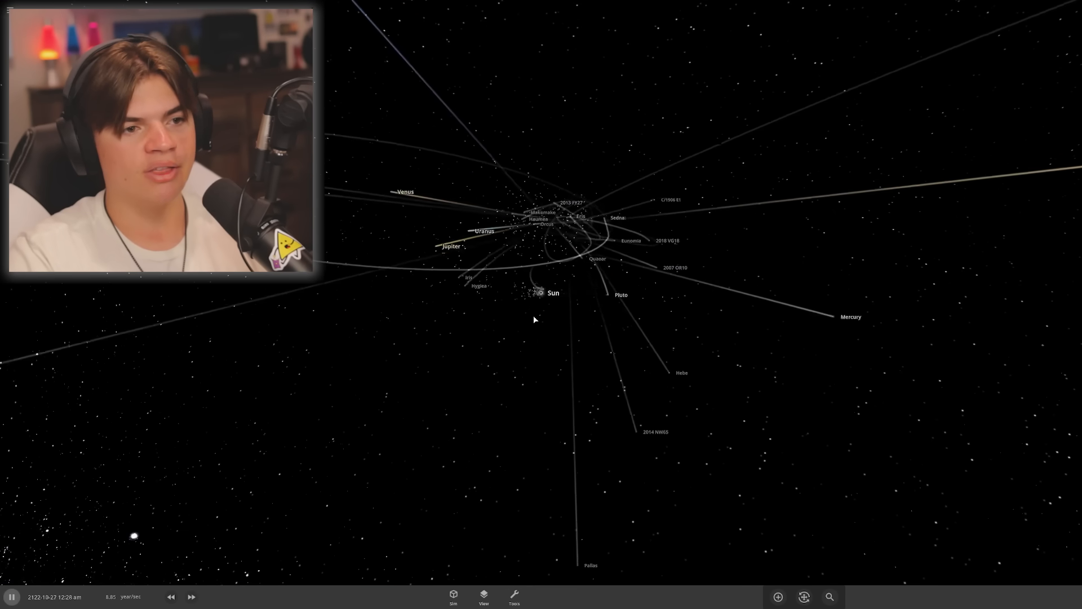